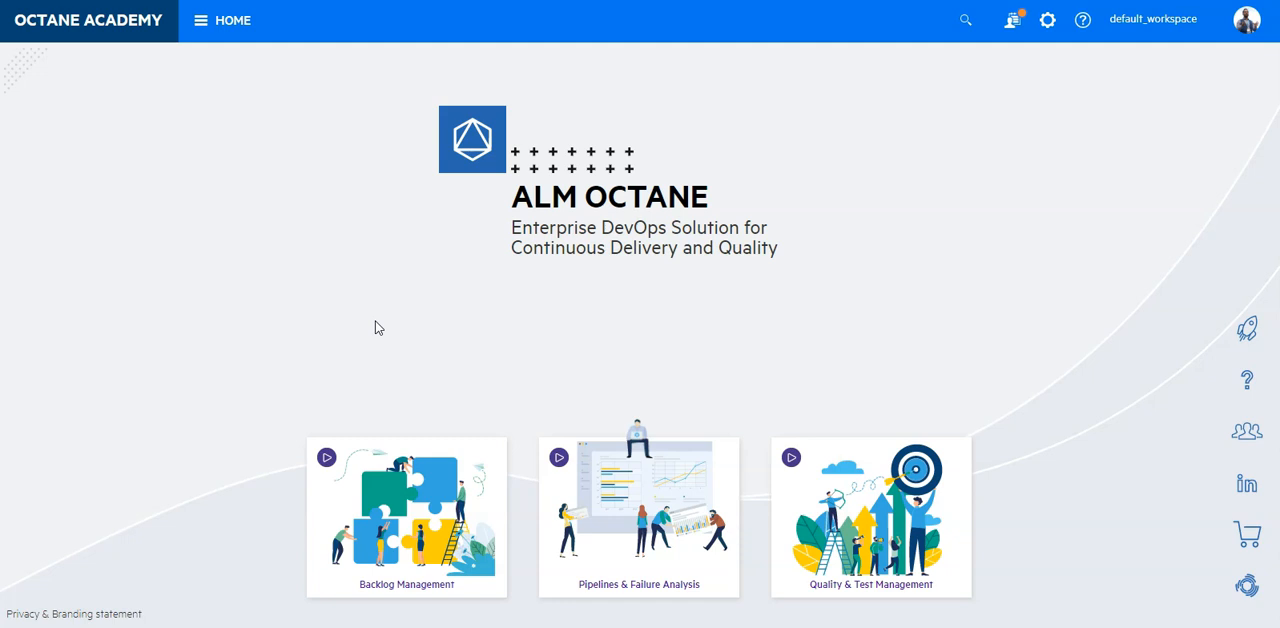
mouse_move(268, 104)
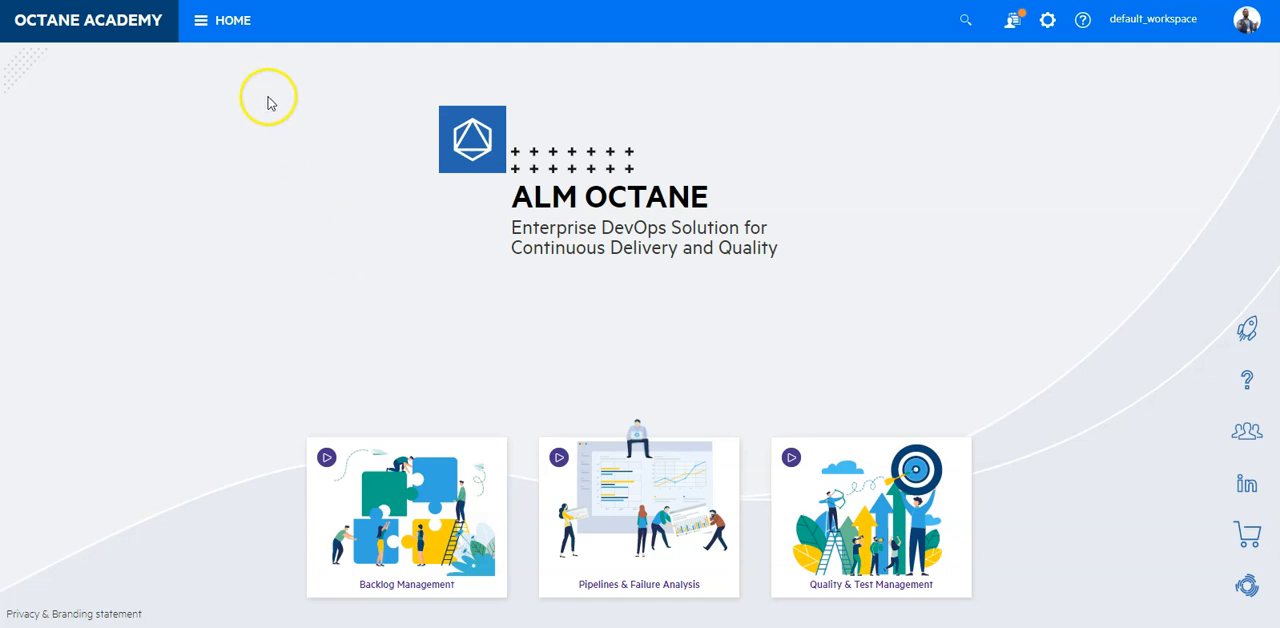
- Go to Backlog > Overview from the module menu and expand the Billing epic in the tree
left_click(200, 20)
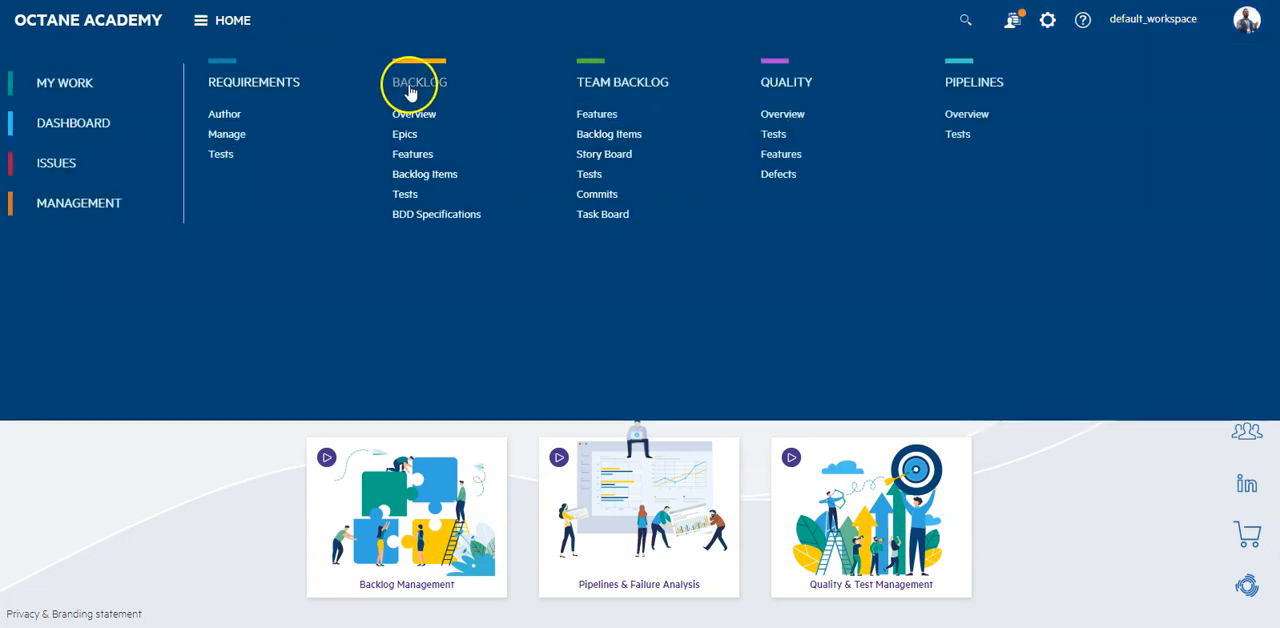
left_click(412, 112)
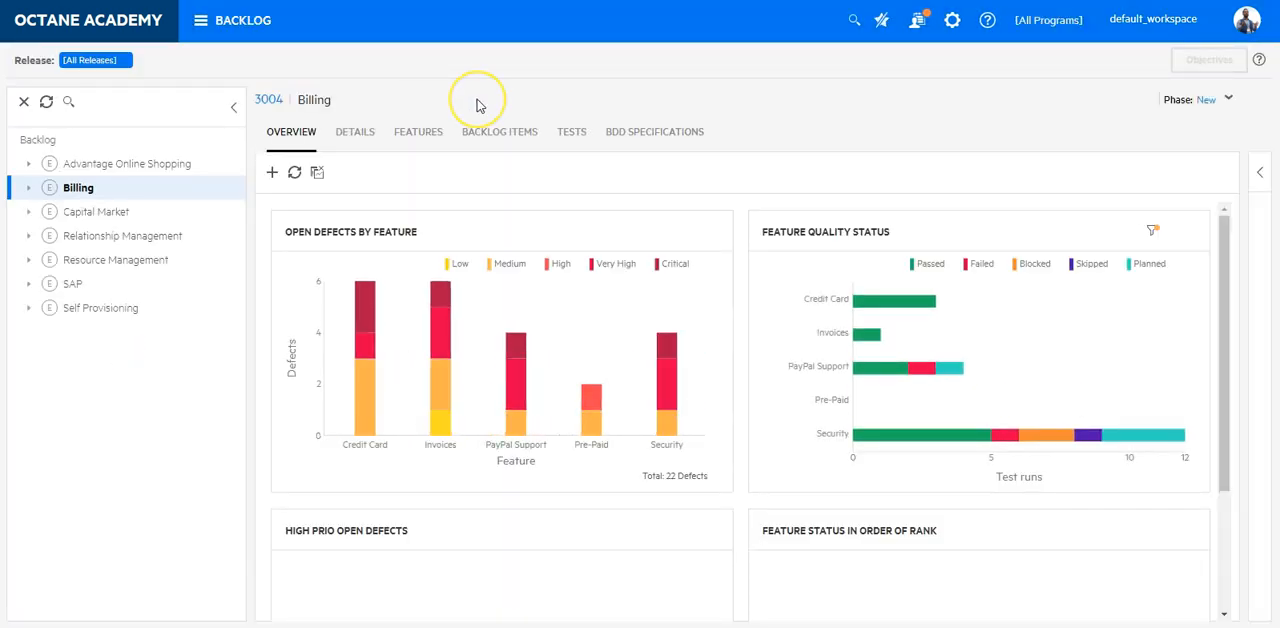
mouse_move(480, 104)
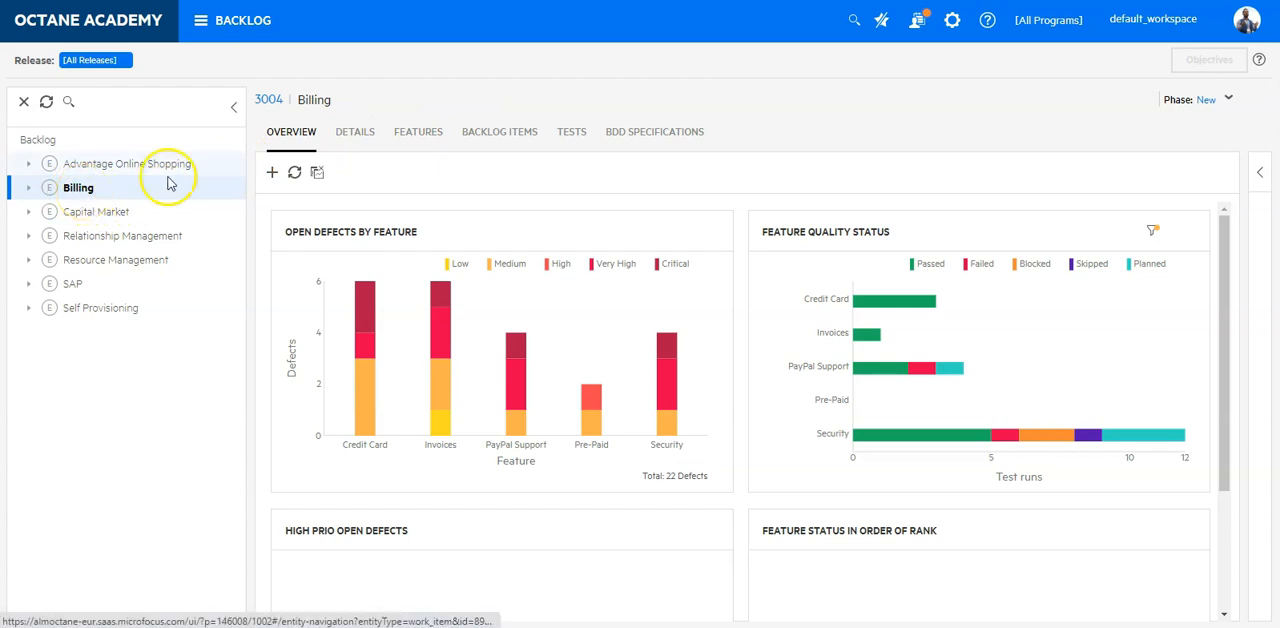
left_click(1190, 528)
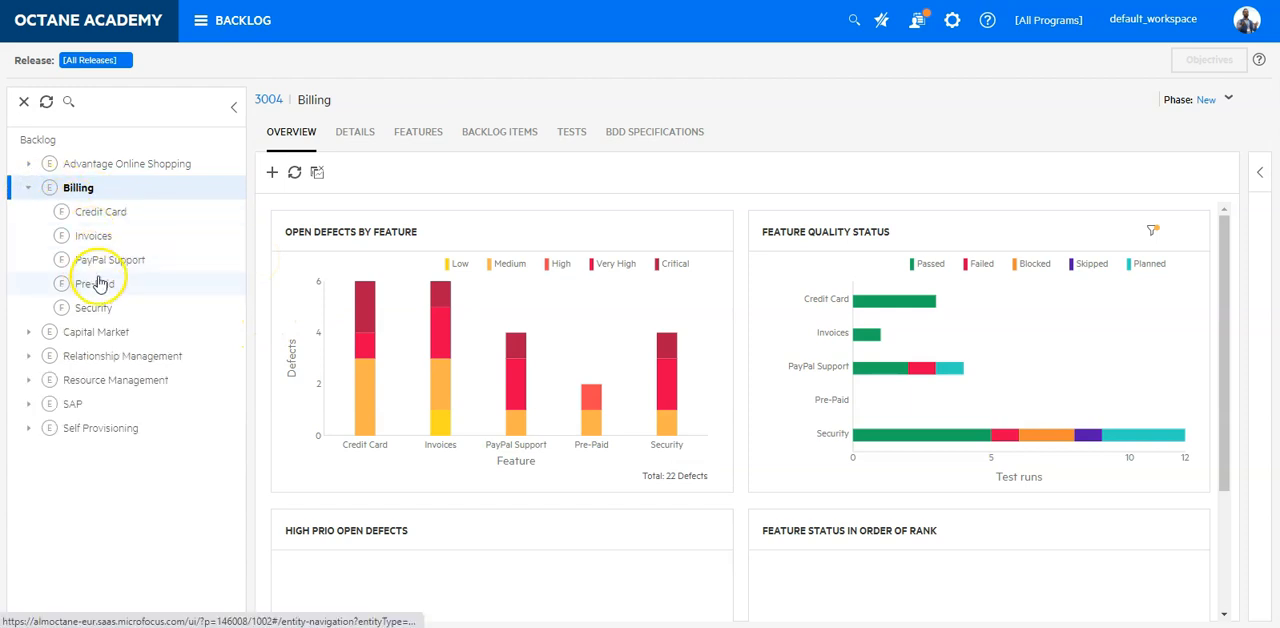
mouse_move(500, 132)
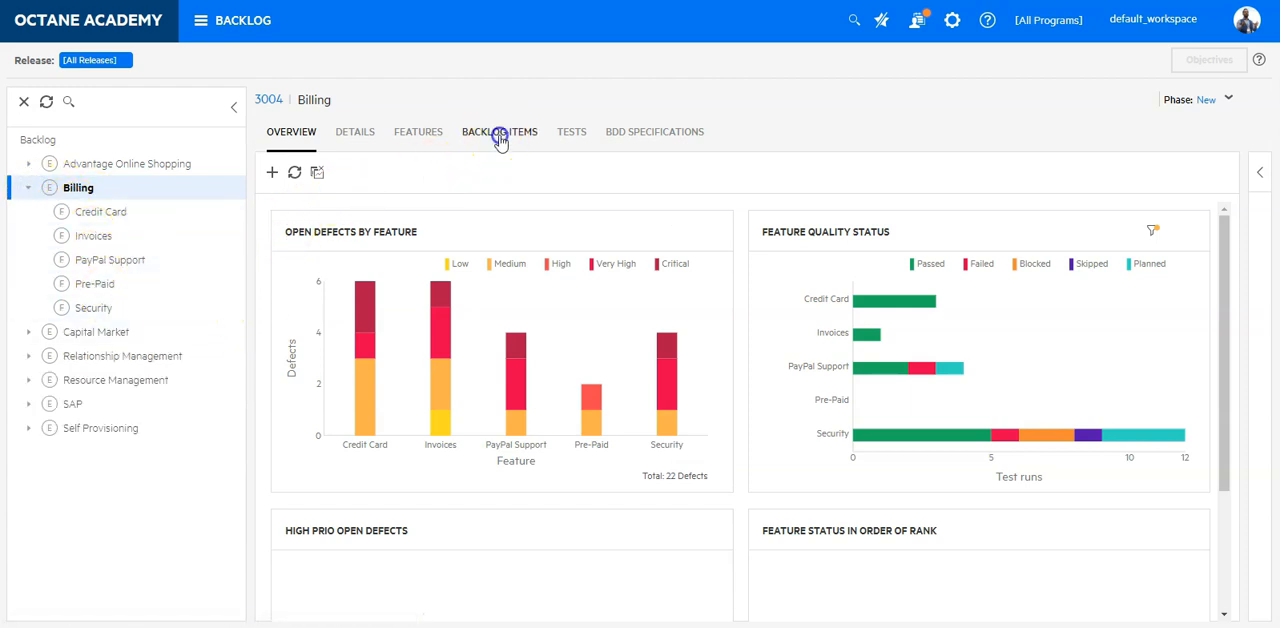
- Show the Backlog Items list and select the Security feature under Billing
left_click(500, 132)
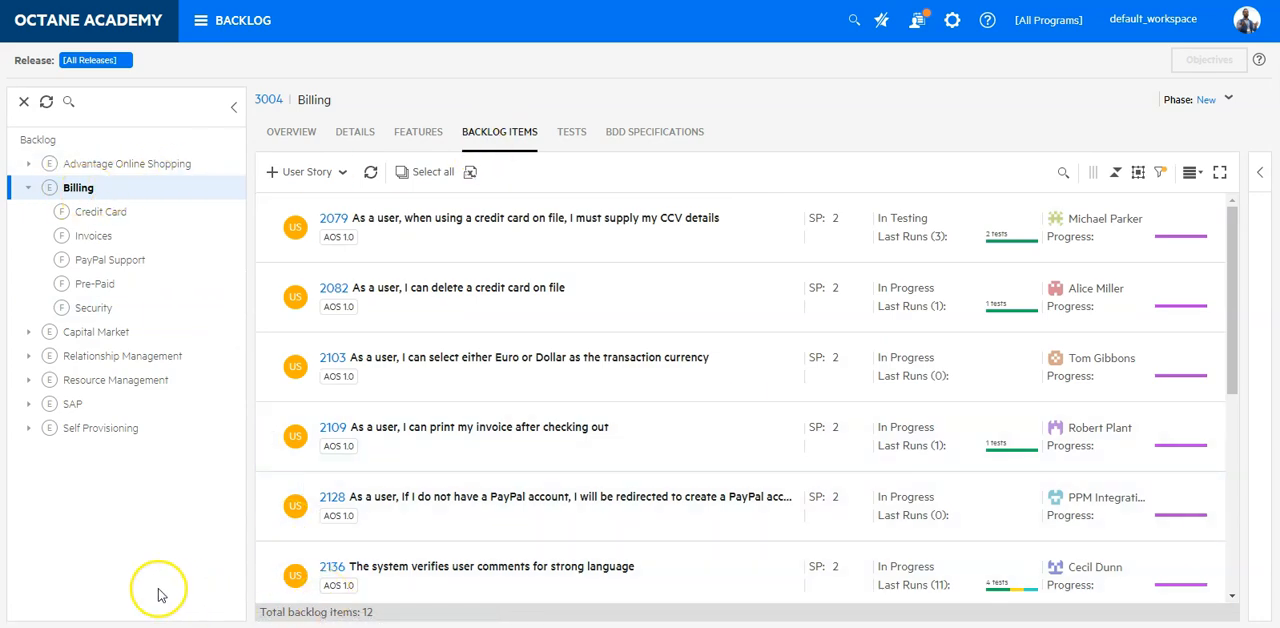
mouse_move(160, 592)
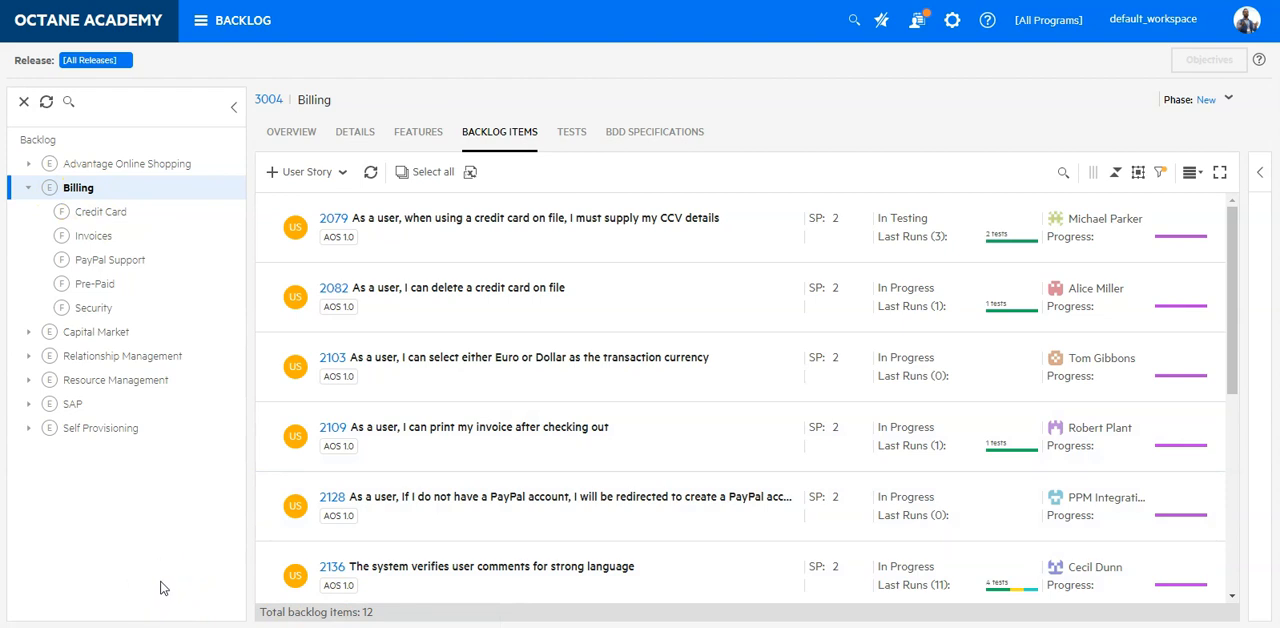
mouse_move(96, 332)
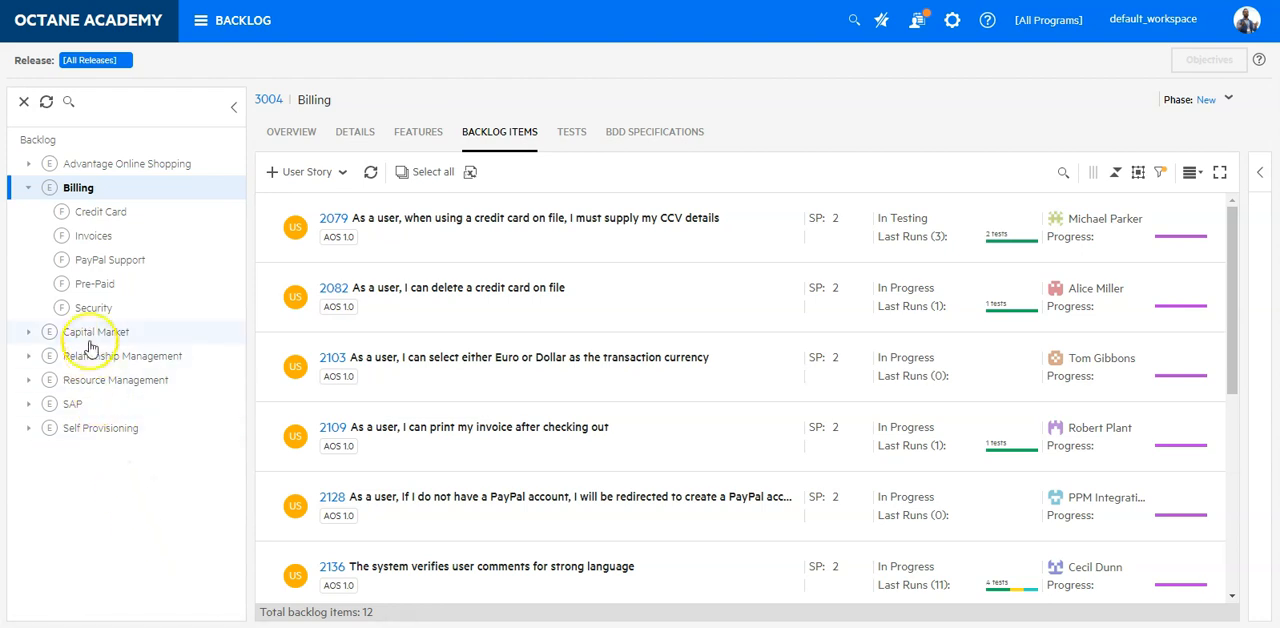
left_click(96, 308)
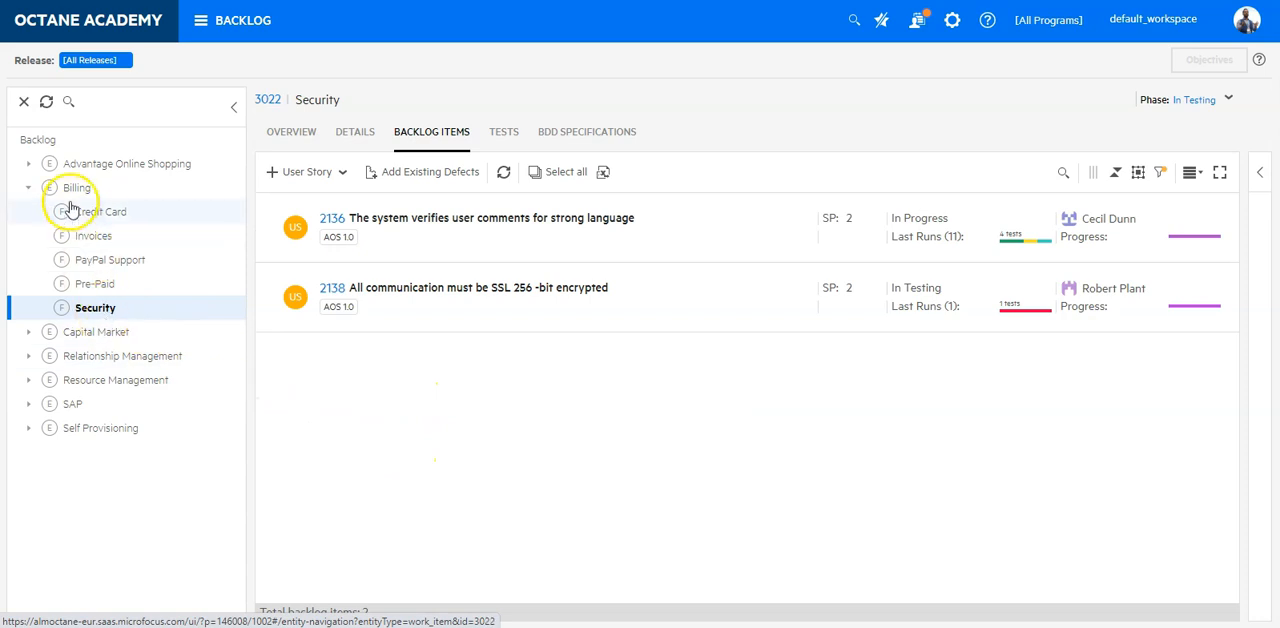
mouse_move(130, 308)
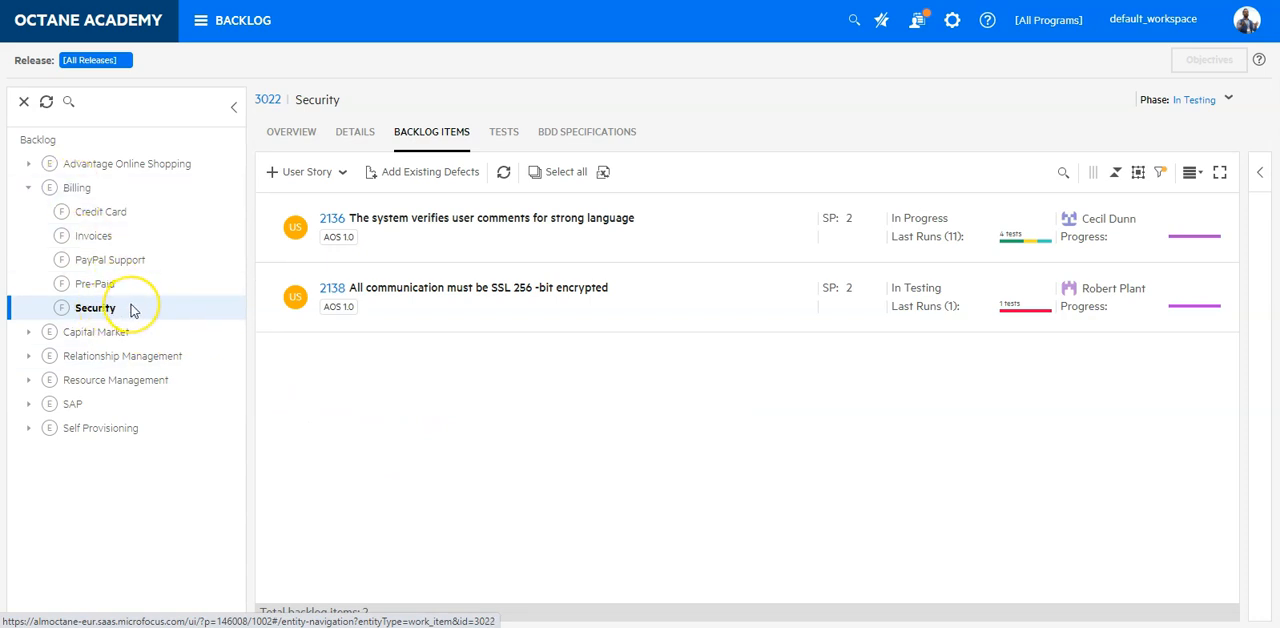
mouse_move(344, 488)
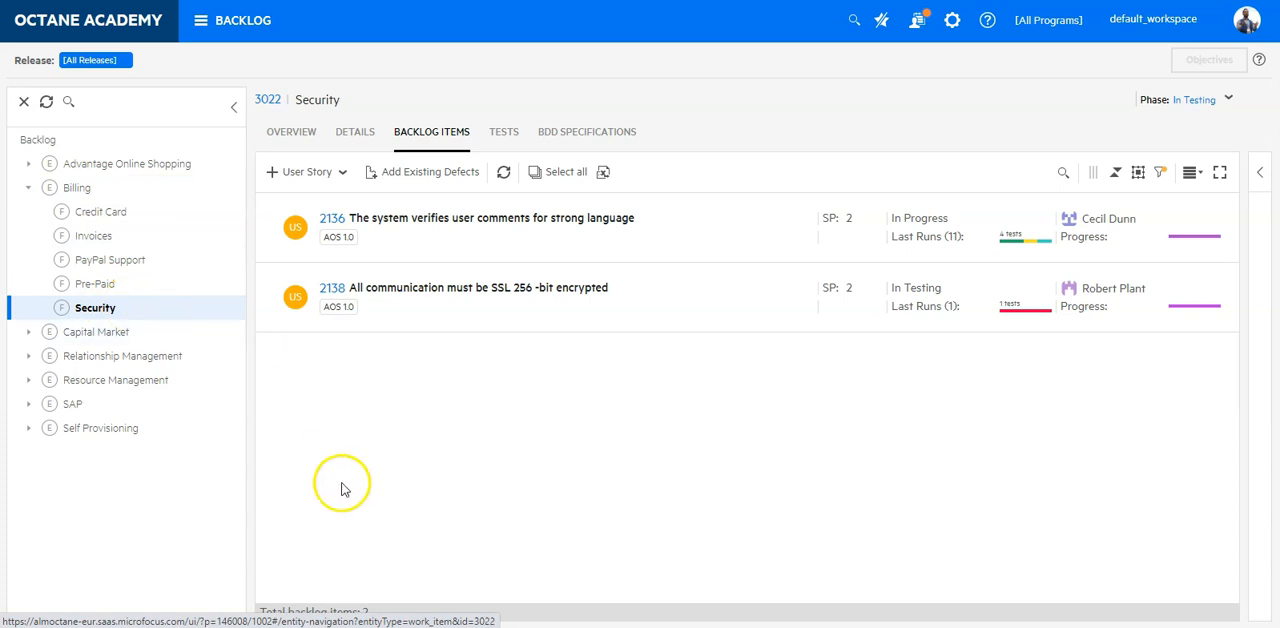
mouse_move(812, 448)
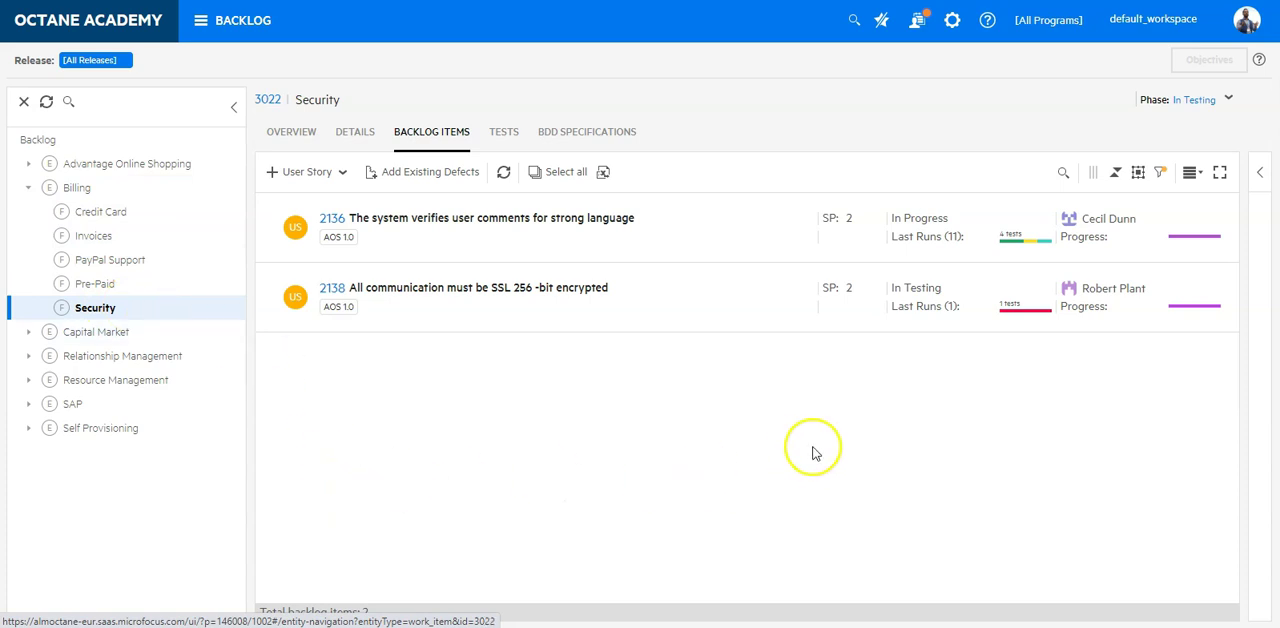
mouse_move(716, 348)
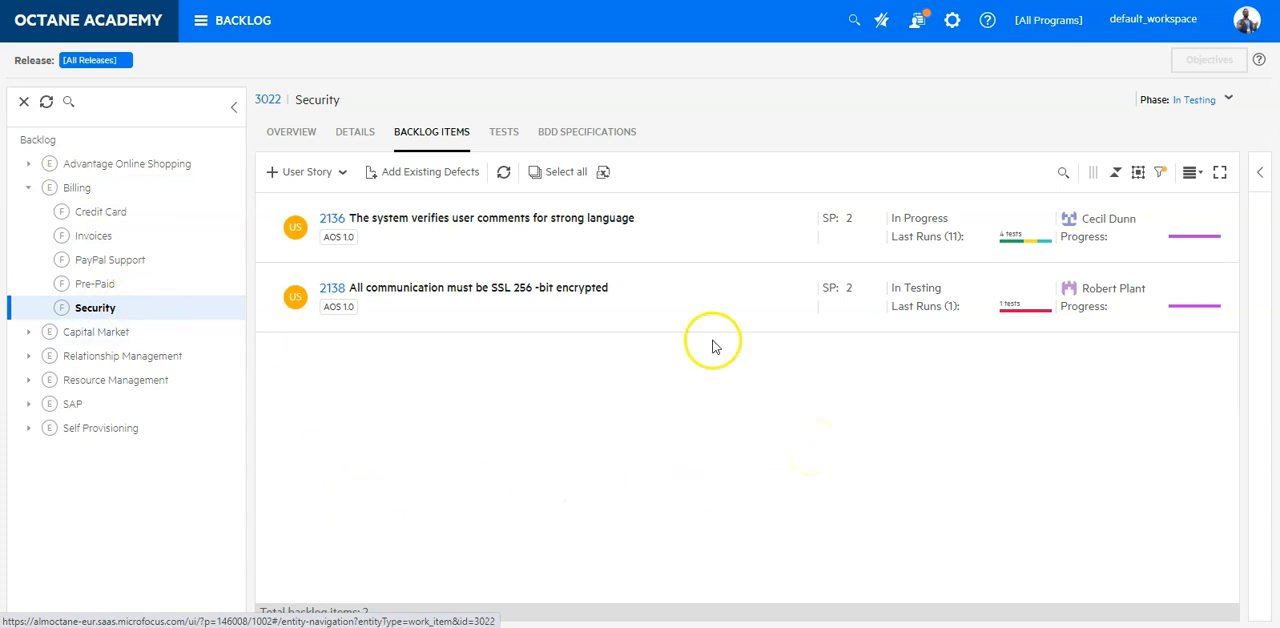
mouse_move(628, 240)
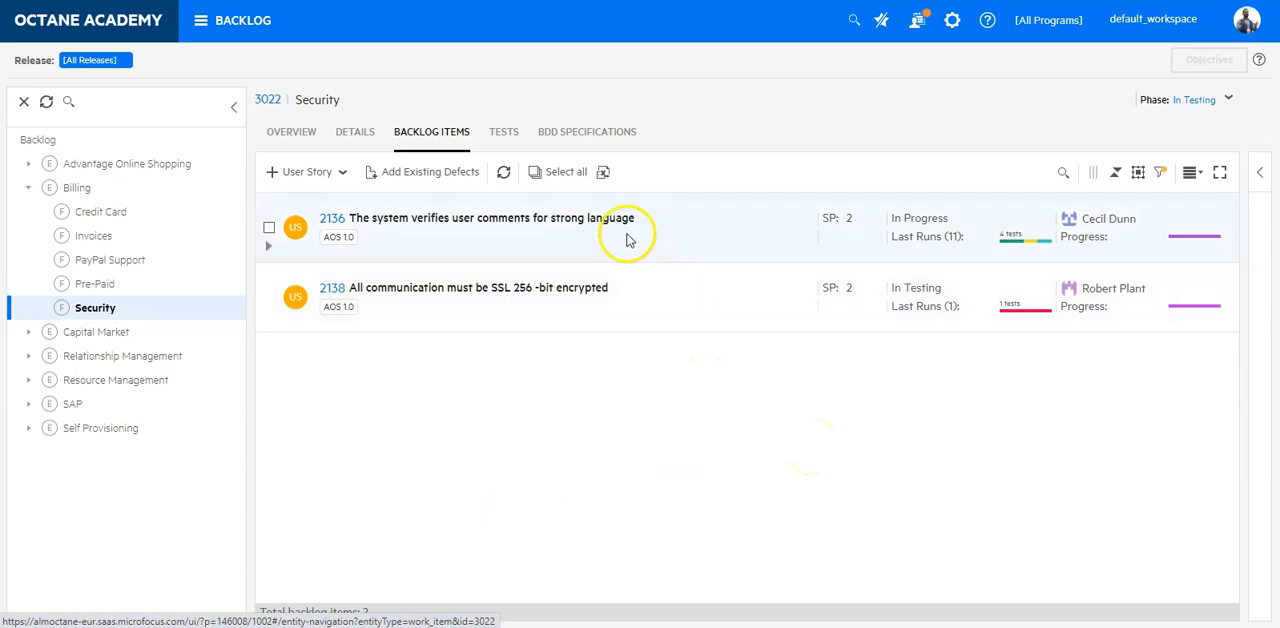
mouse_move(176, 540)
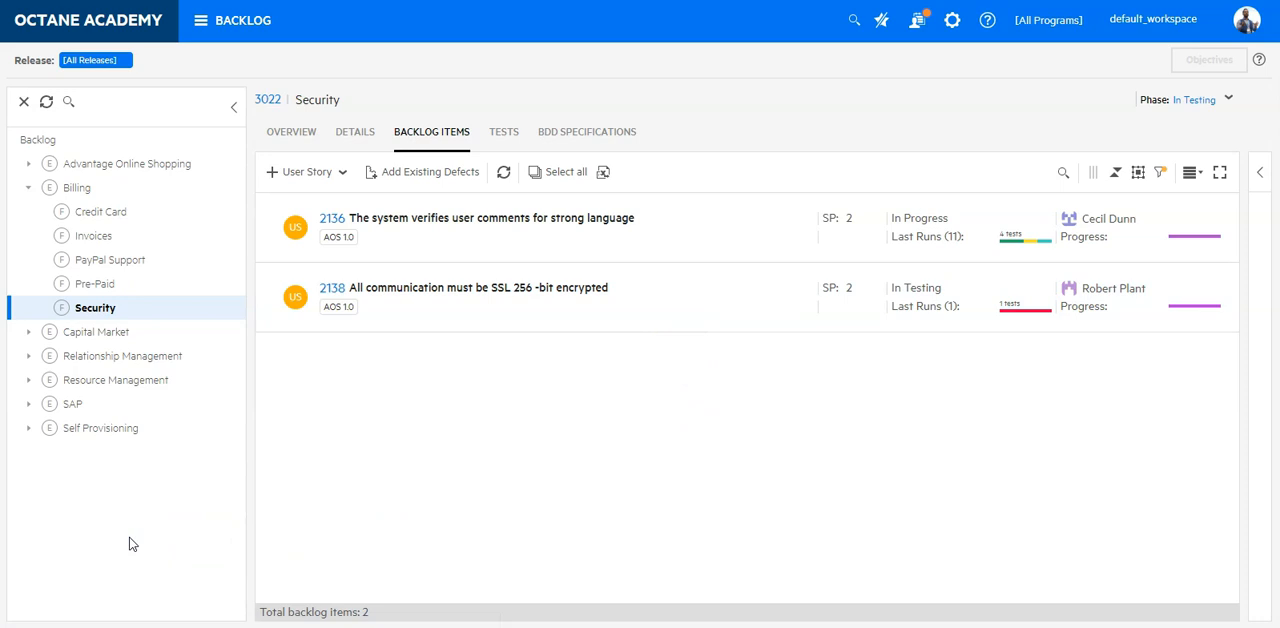
mouse_move(218, 408)
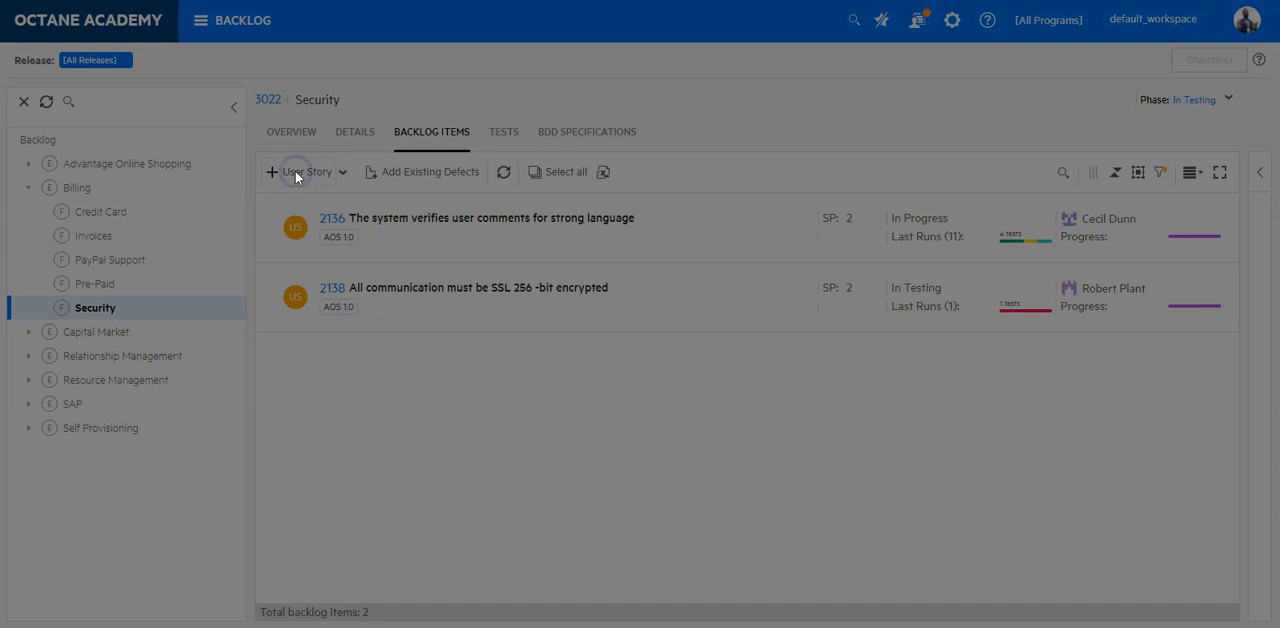
- Add a new user story named 'As an user I want to activate 2F Authentication' under Security
left_click(272, 172)
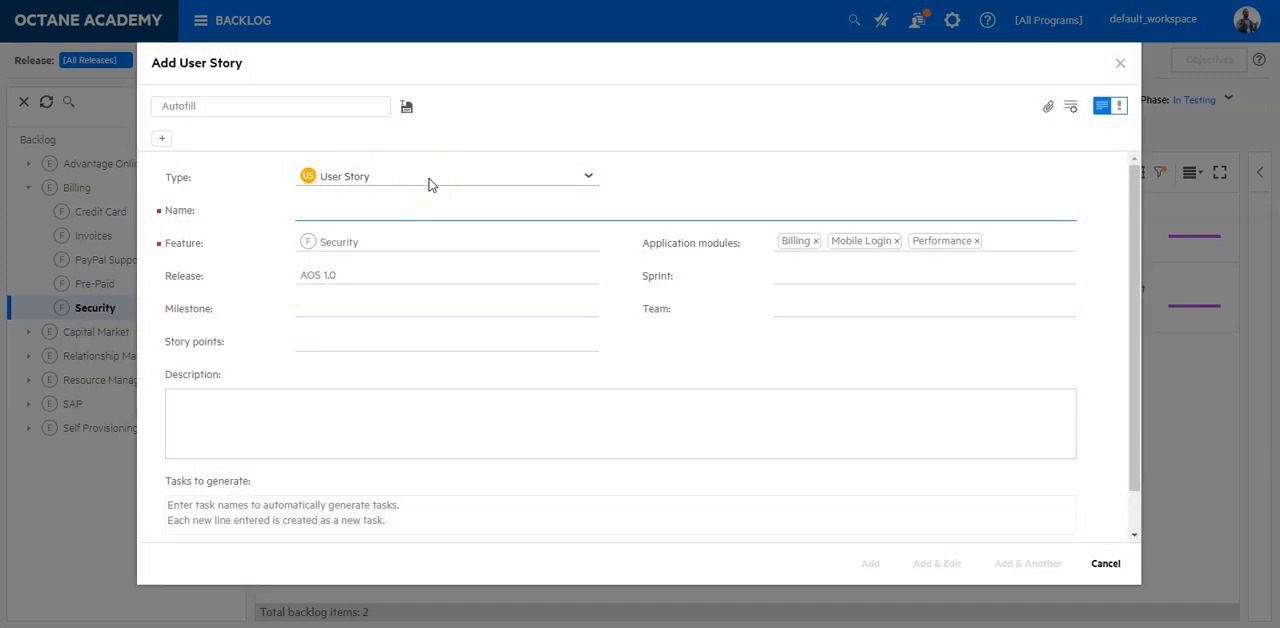
type("A")
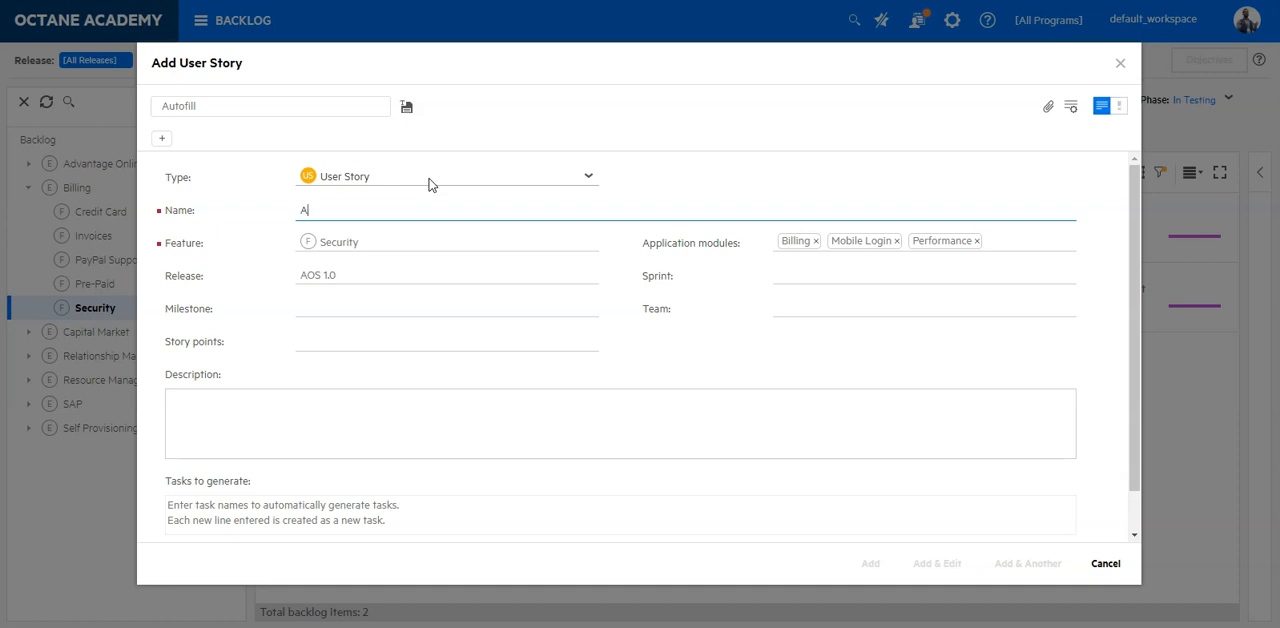
type("s an use")
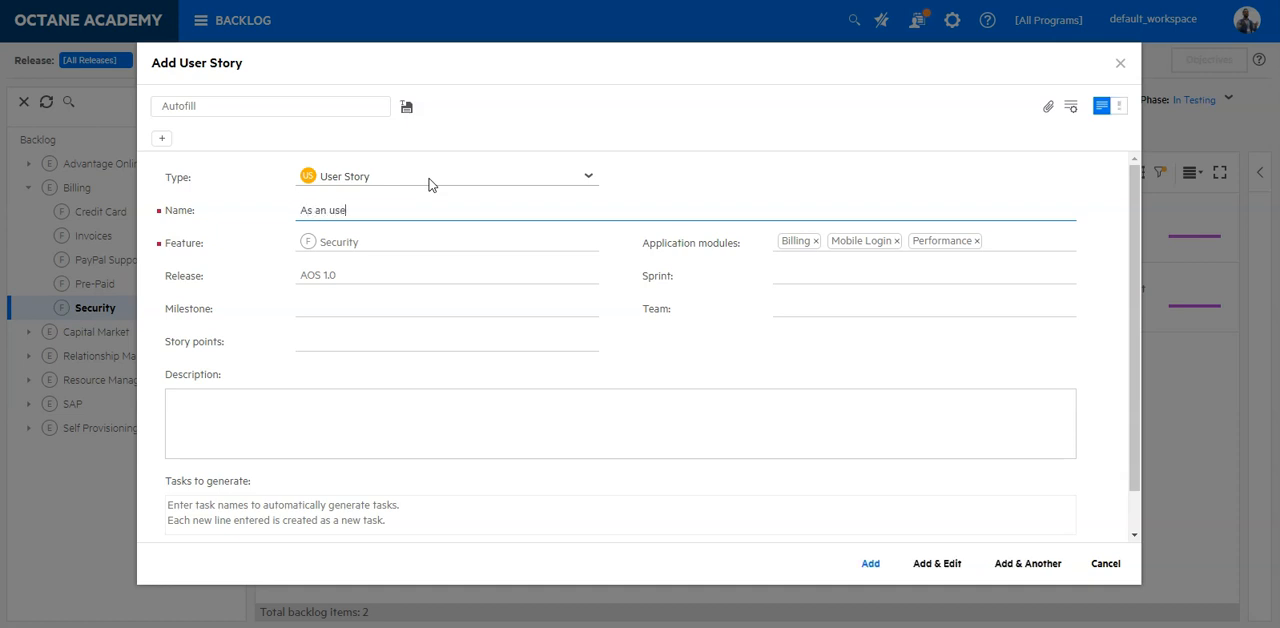
type("r I want to")
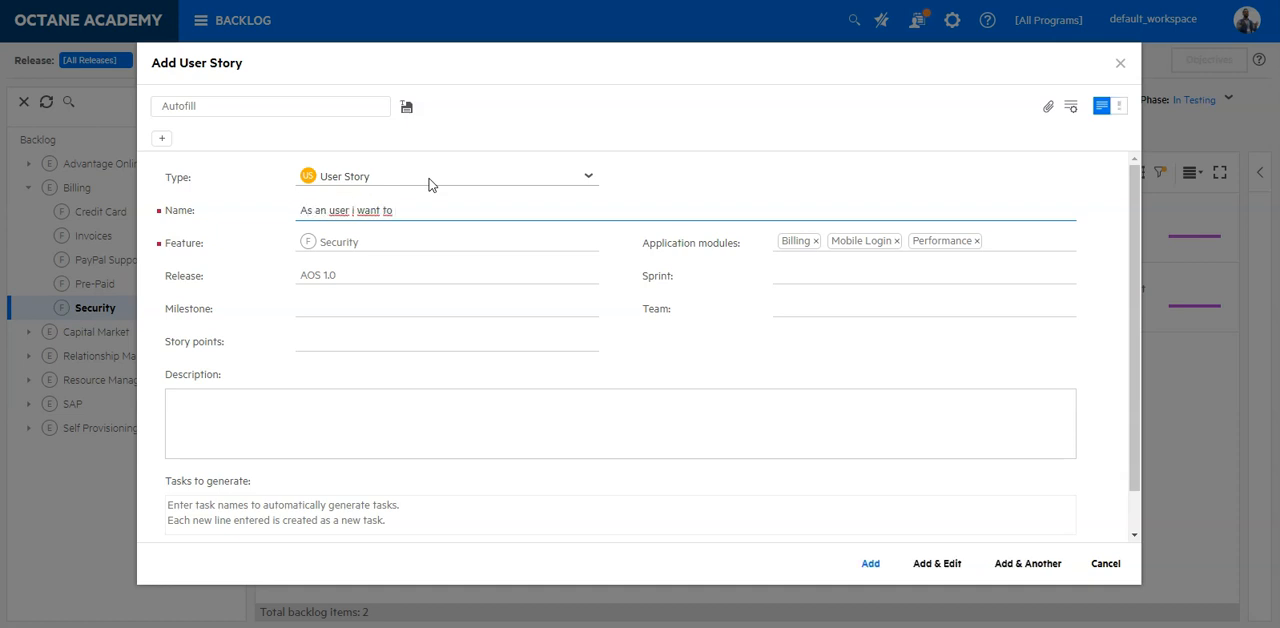
type("activate")
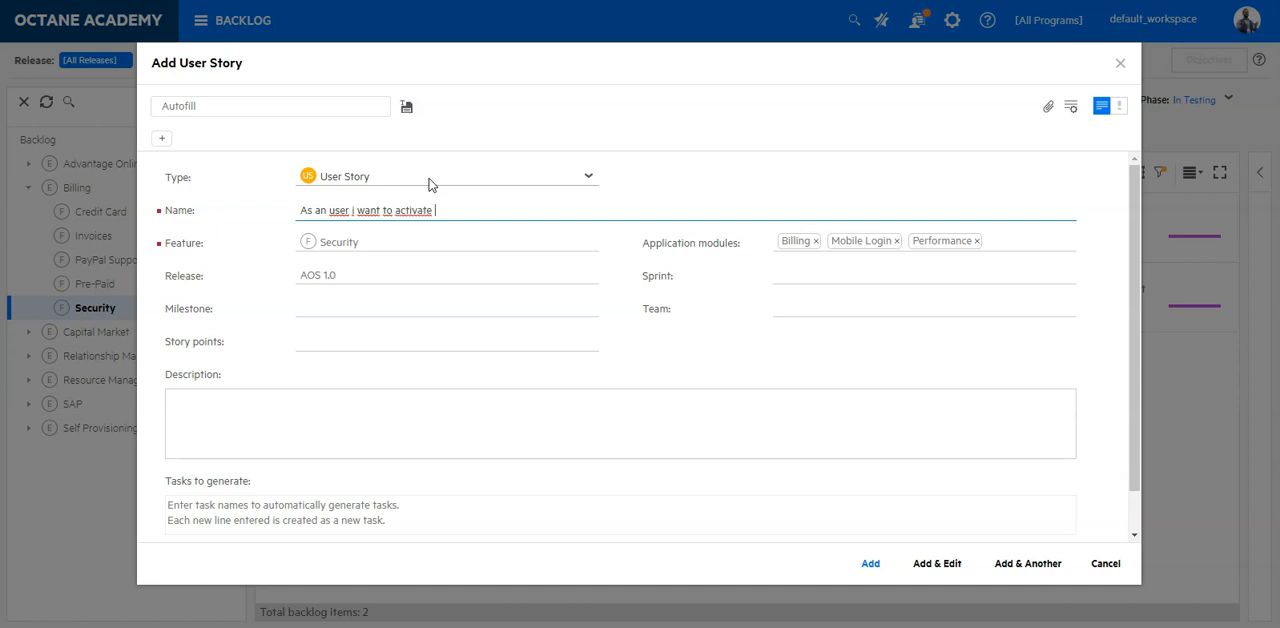
type("2F")
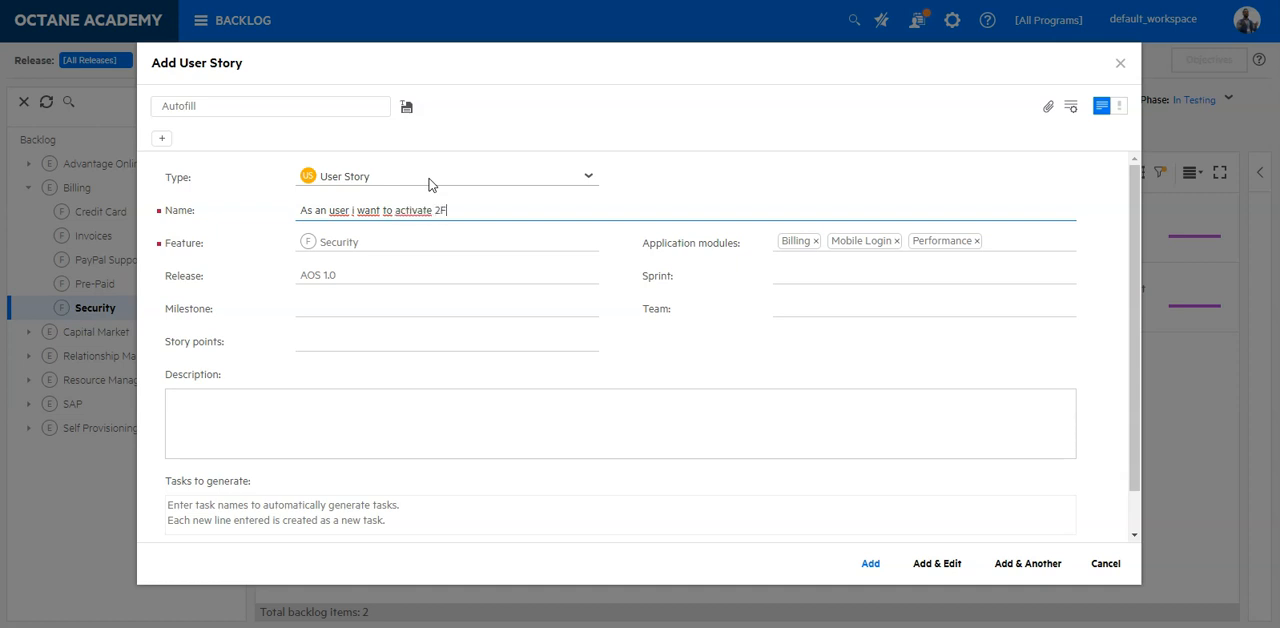
type("A")
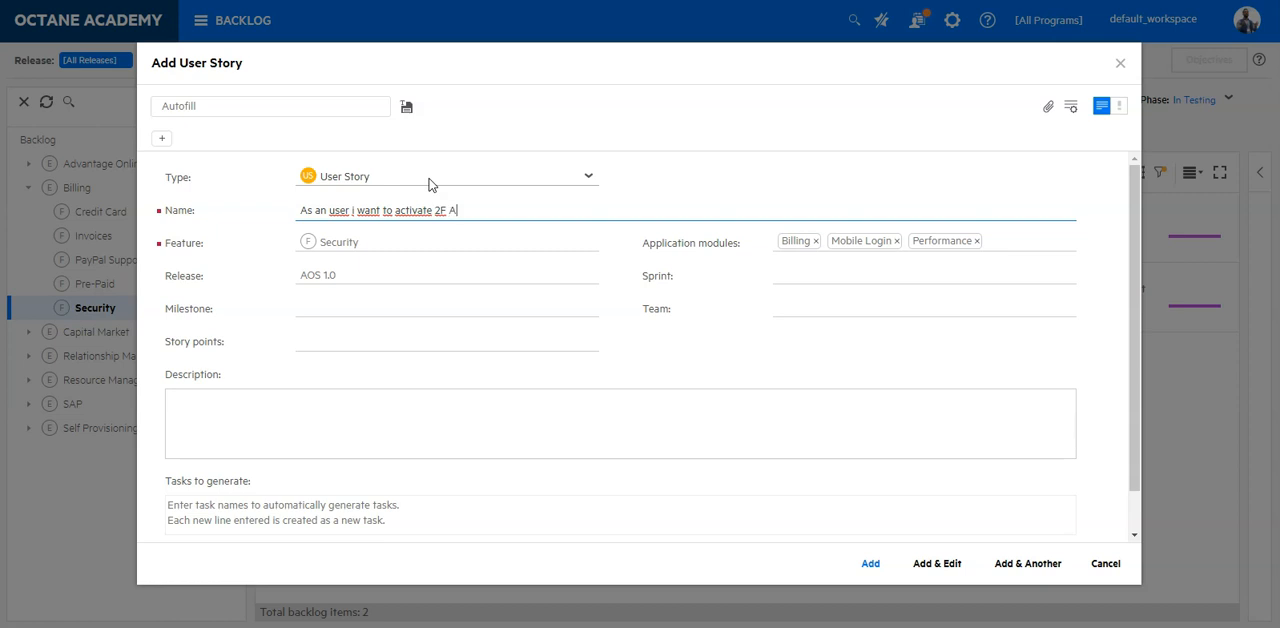
type("uthentication")
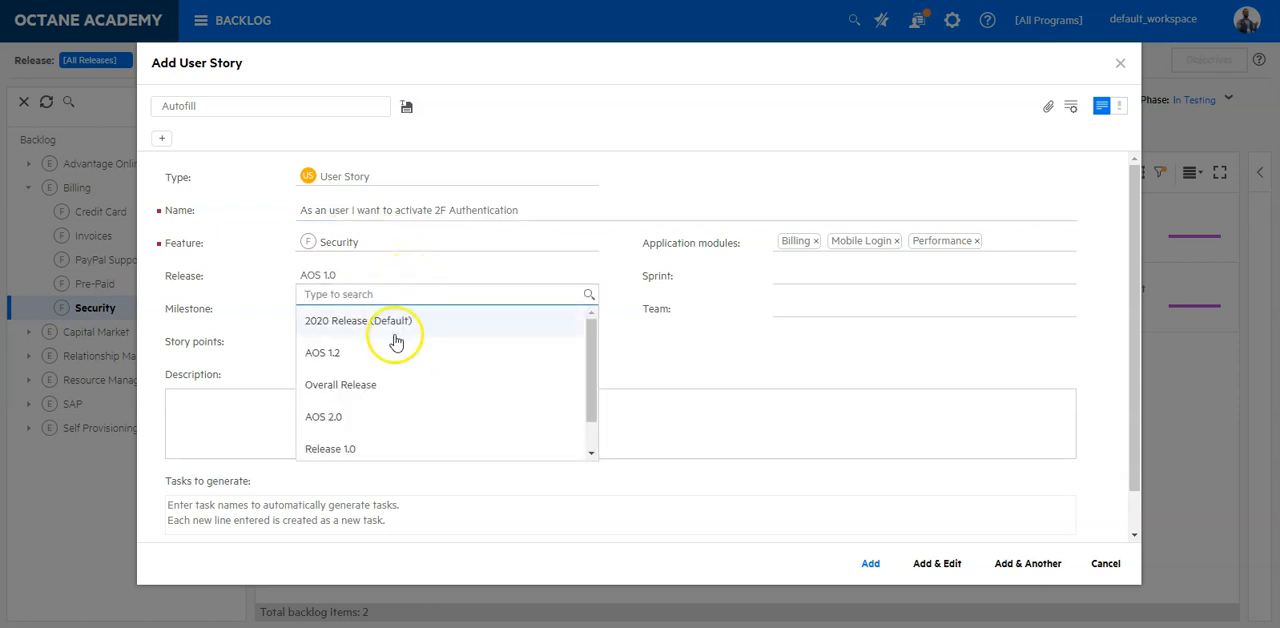
- Set the story's release to AOS 2.0 and its sprint to Sprint 2
left_click(324, 416)
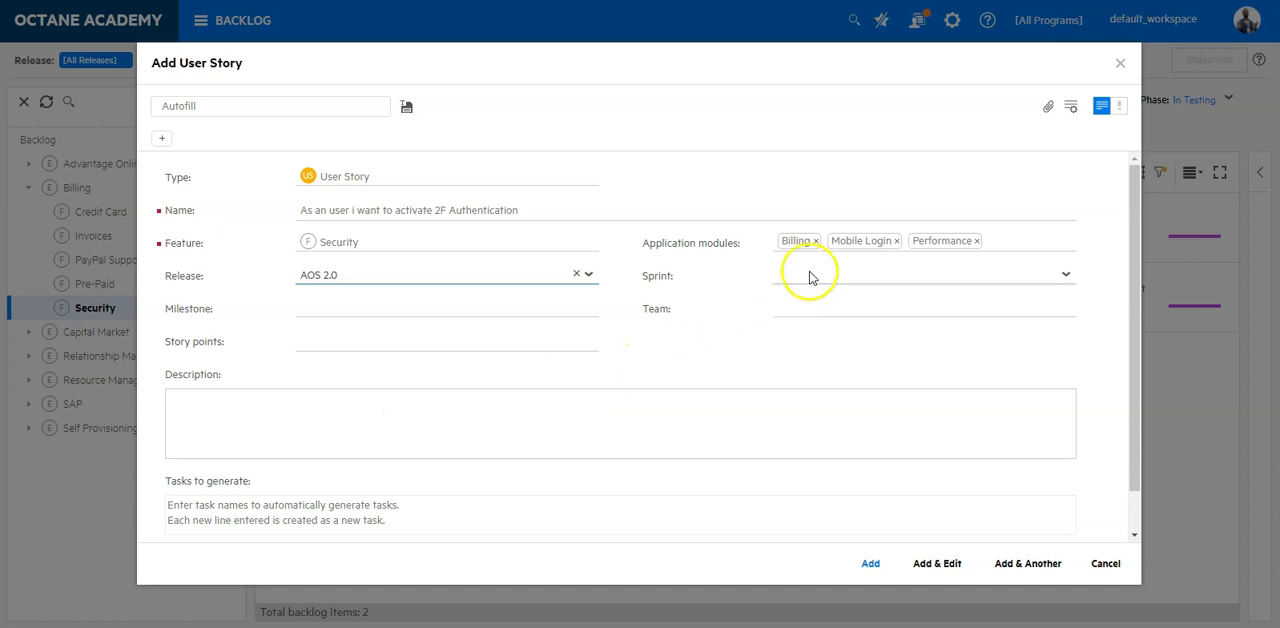
left_click(1064, 274)
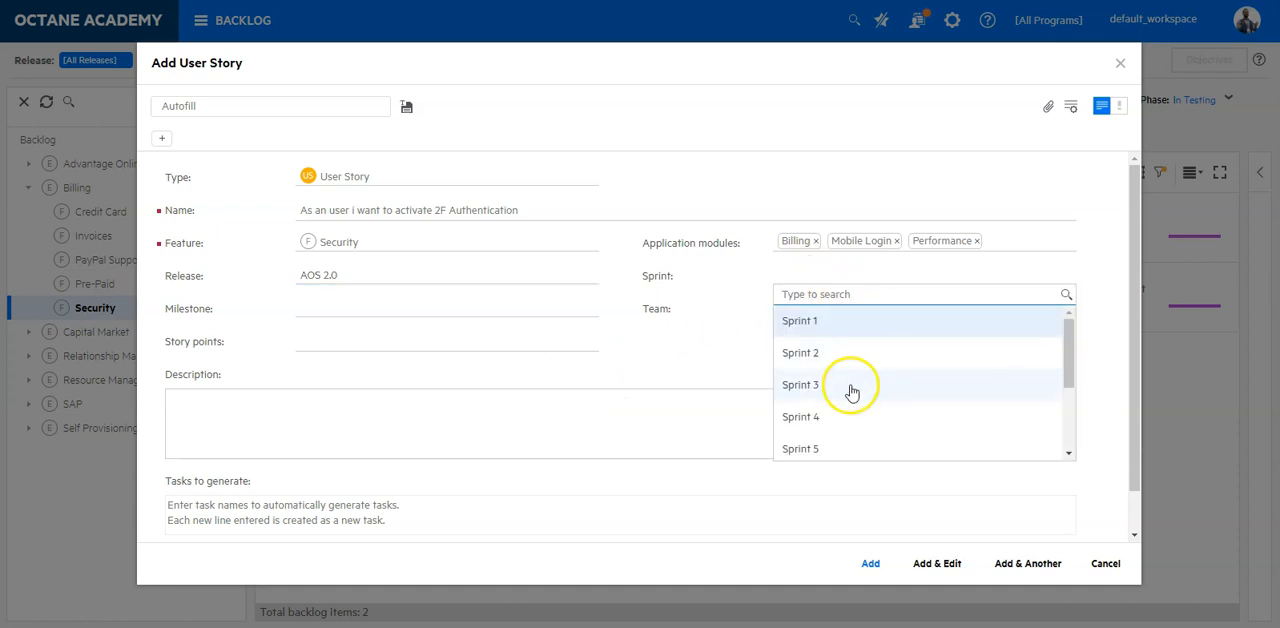
left_click(800, 352)
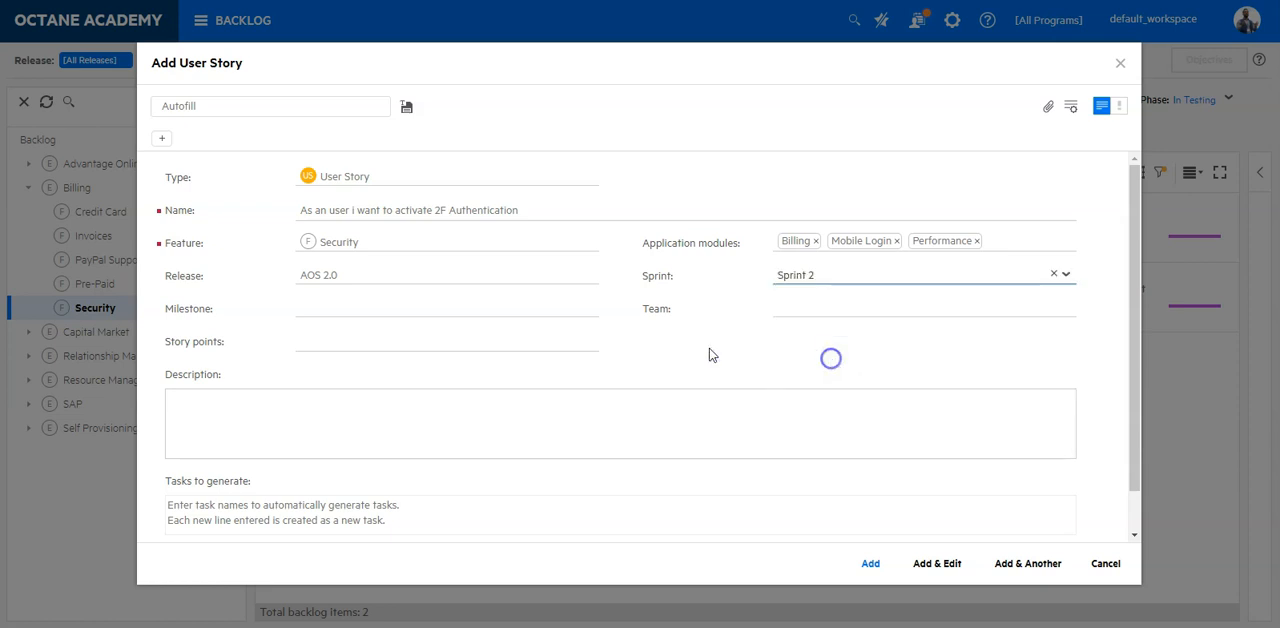
mouse_move(296, 304)
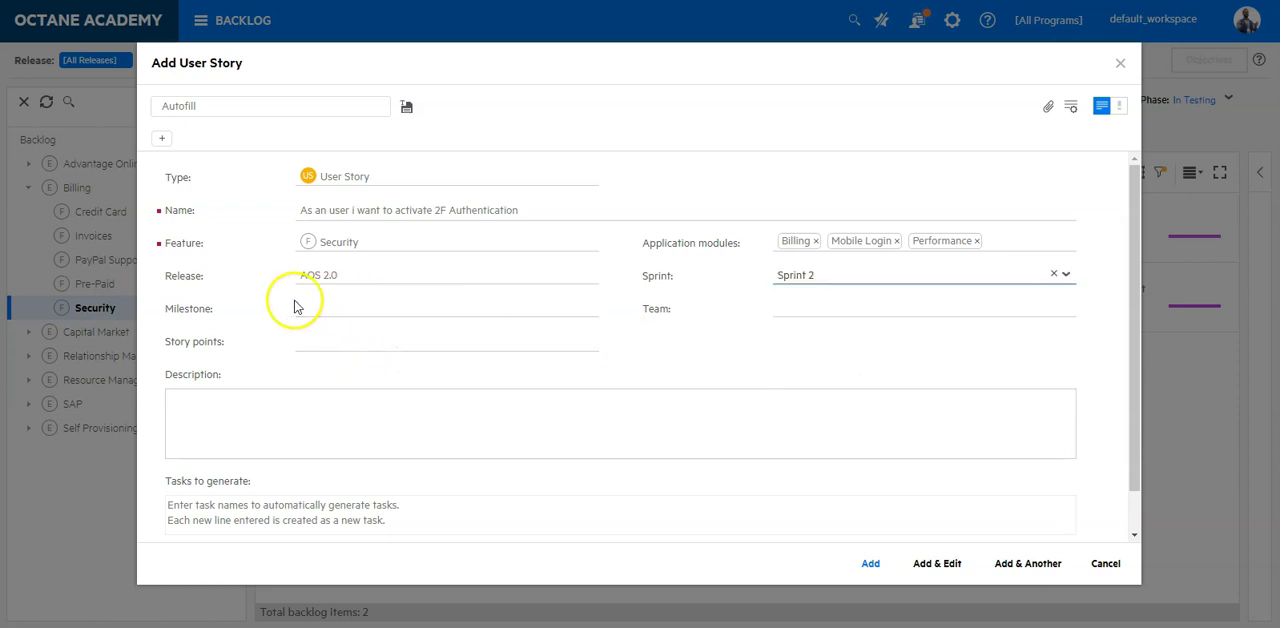
mouse_move(790, 308)
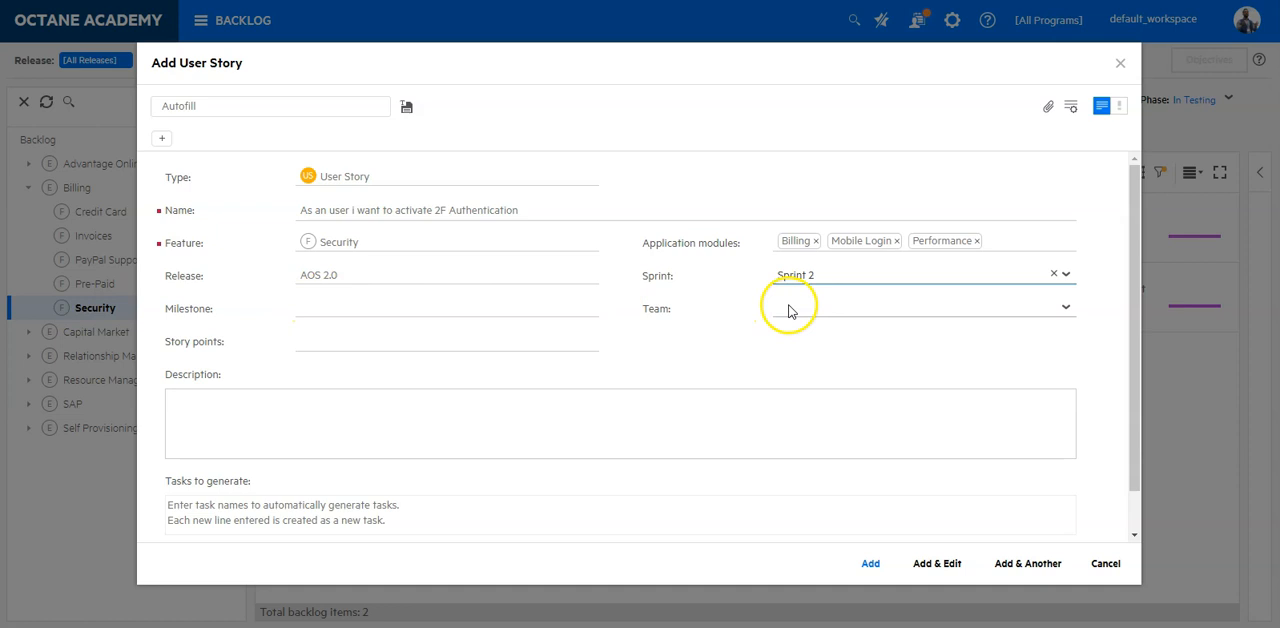
- Enter 2 story points, list Design, Code, Verify as tasks to generate, and create with Add & Edit
left_click(448, 340)
type("2")
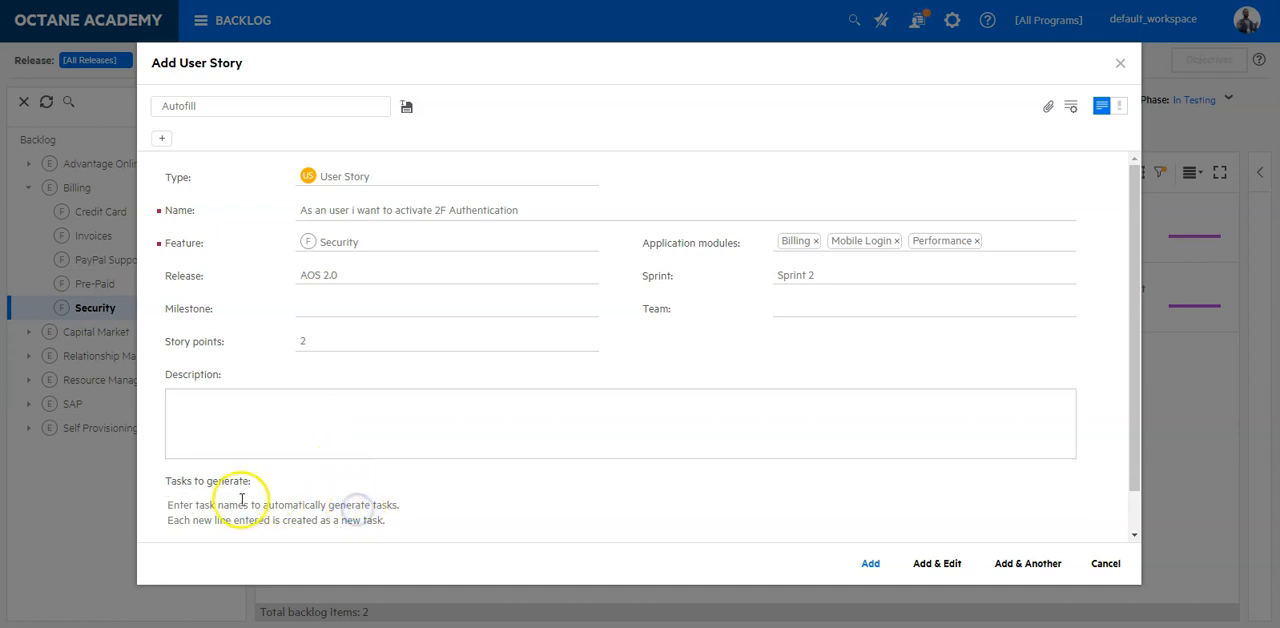
mouse_move(392, 500)
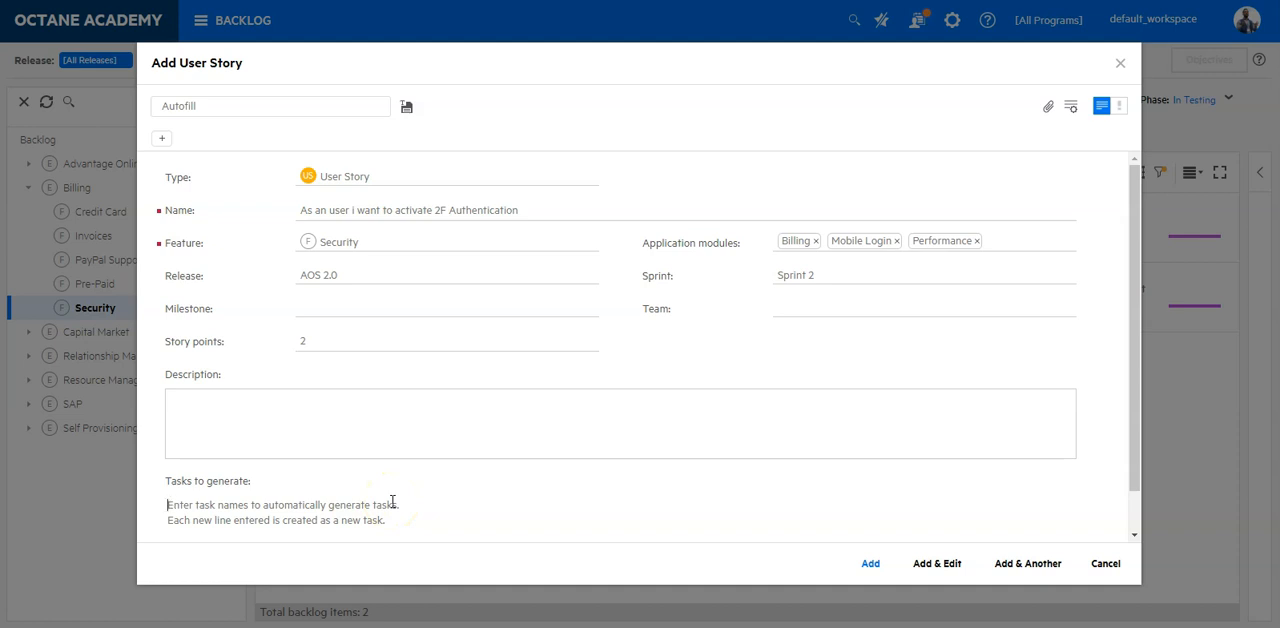
type("De")
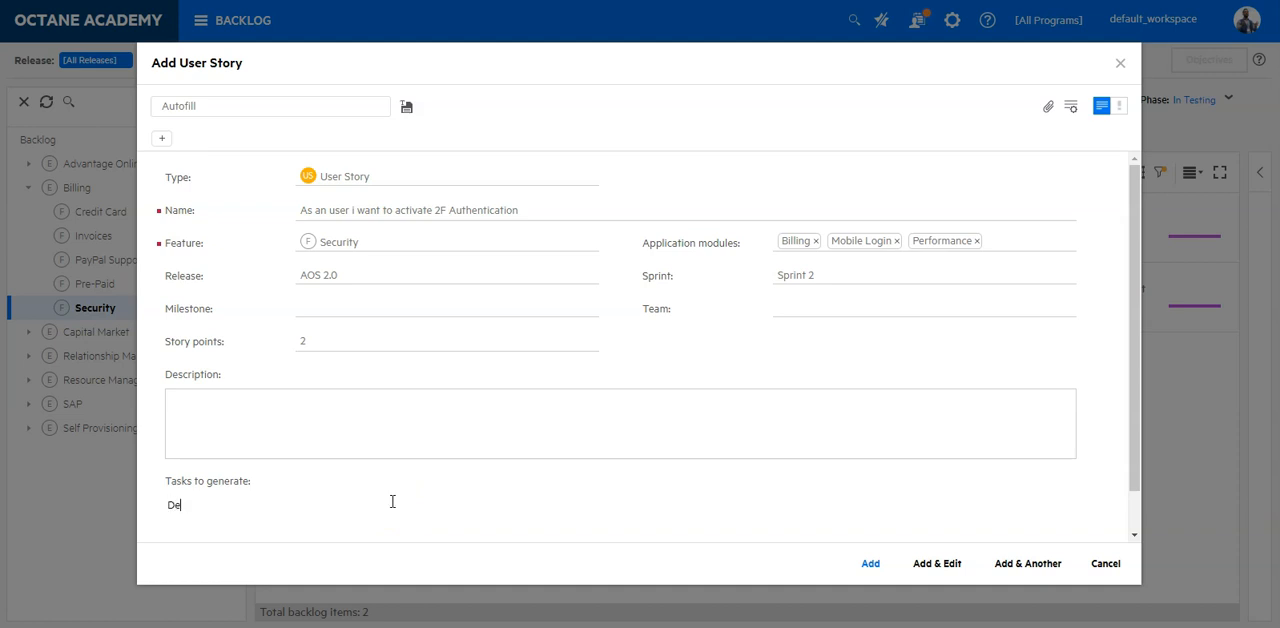
type("sign")
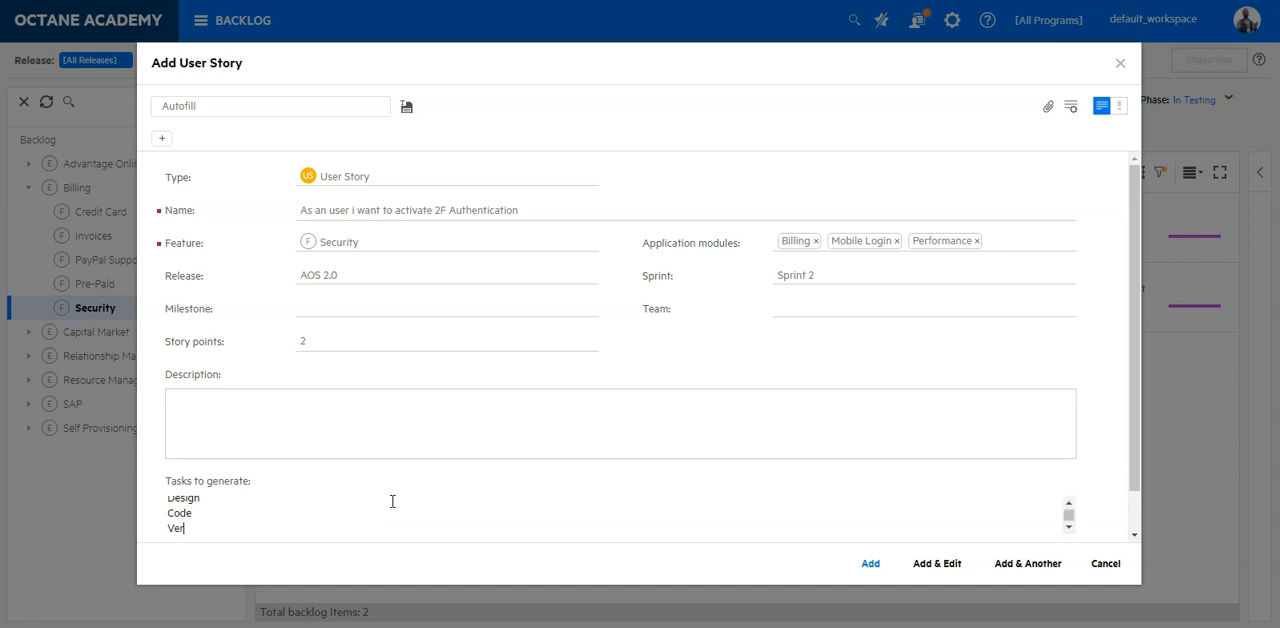
type("ify")
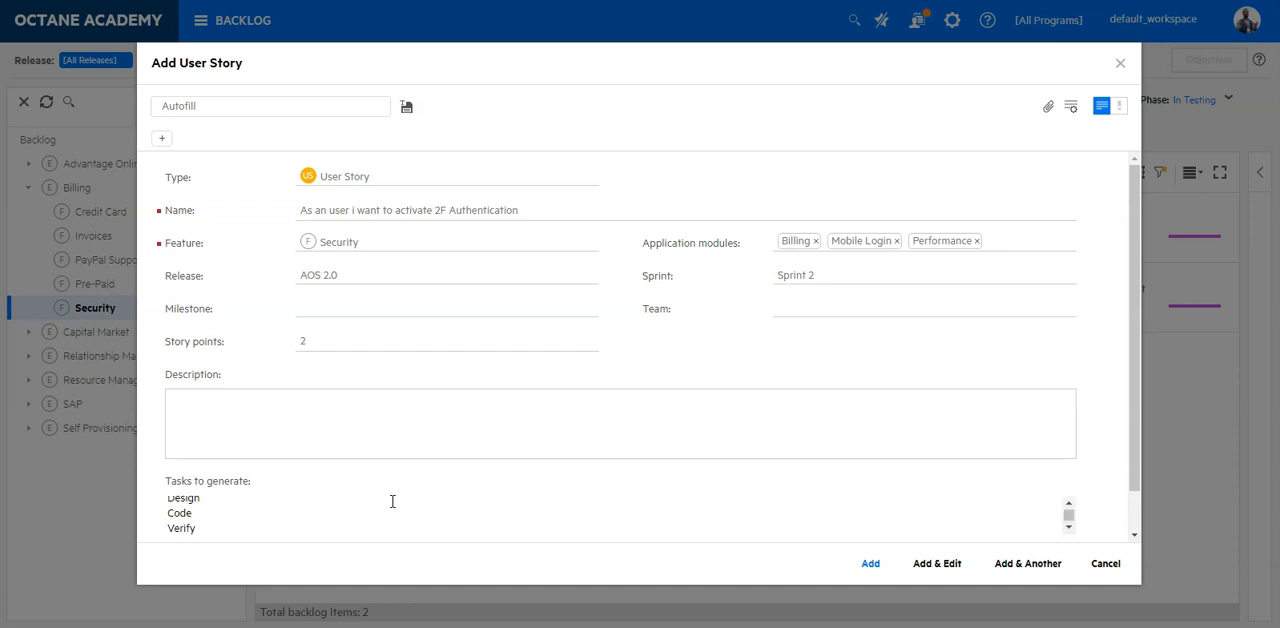
mouse_move(216, 478)
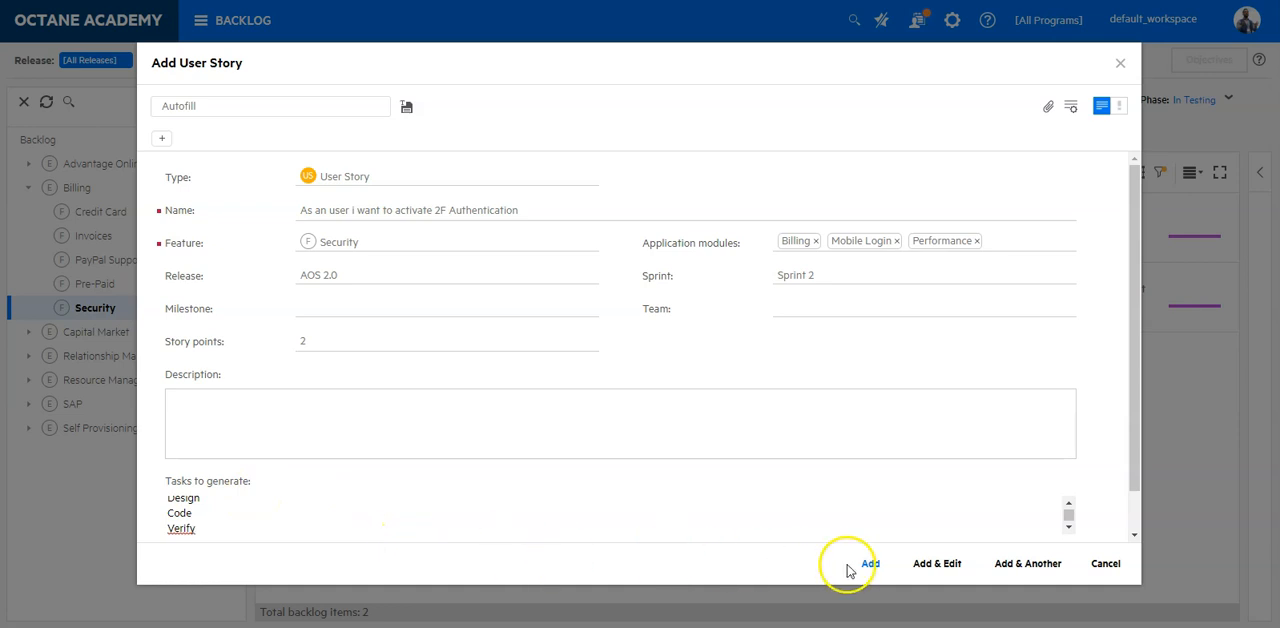
mouse_move(870, 564)
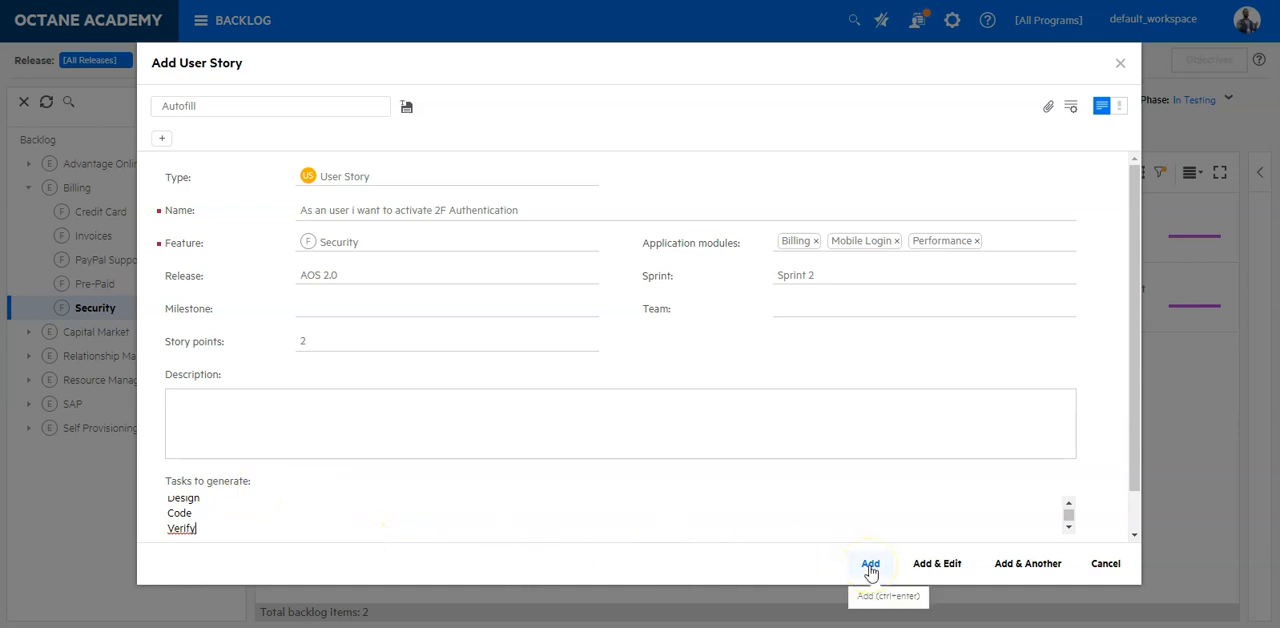
mouse_move(936, 564)
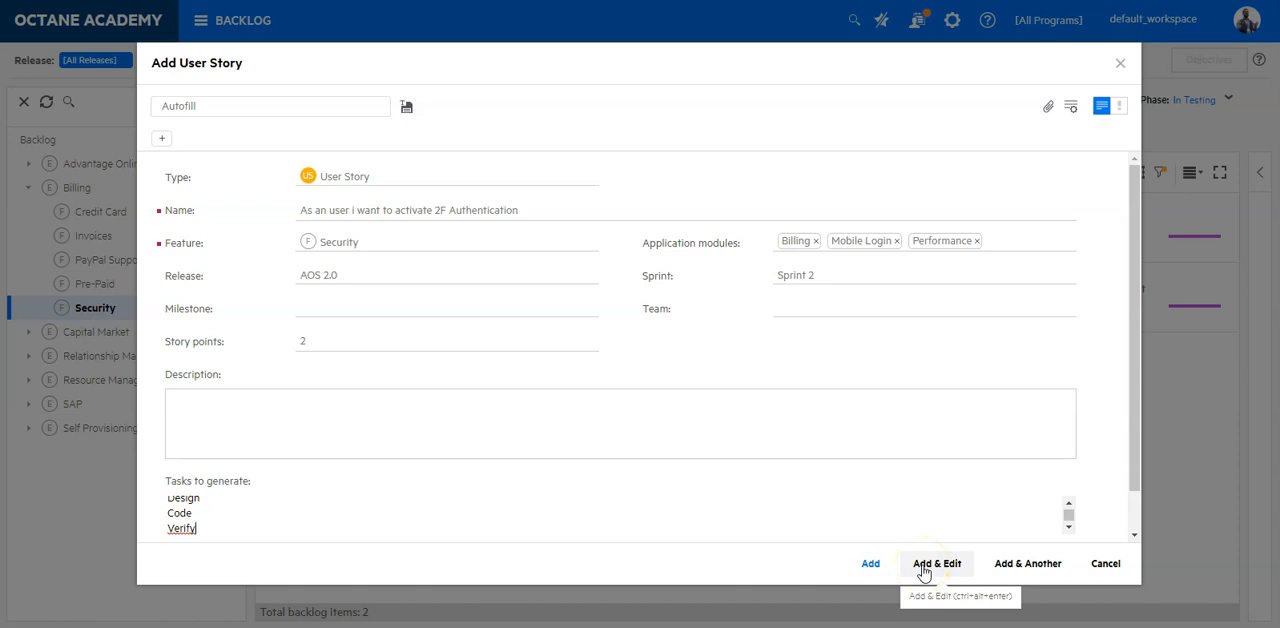
mouse_move(1028, 564)
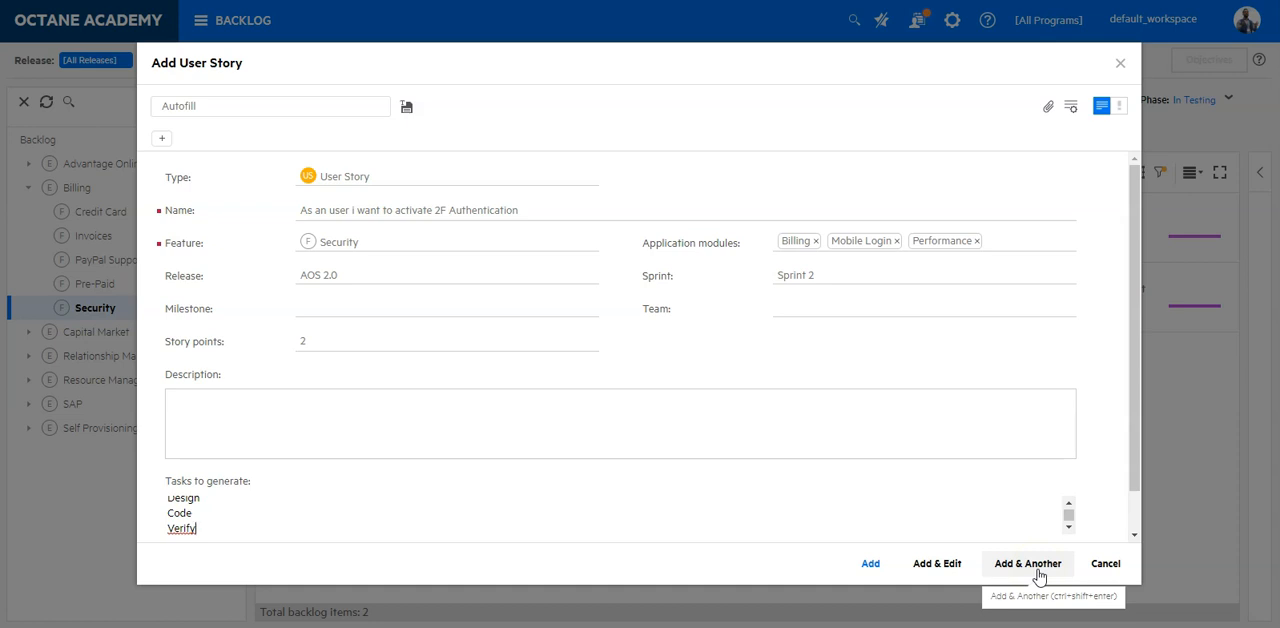
mouse_move(978, 462)
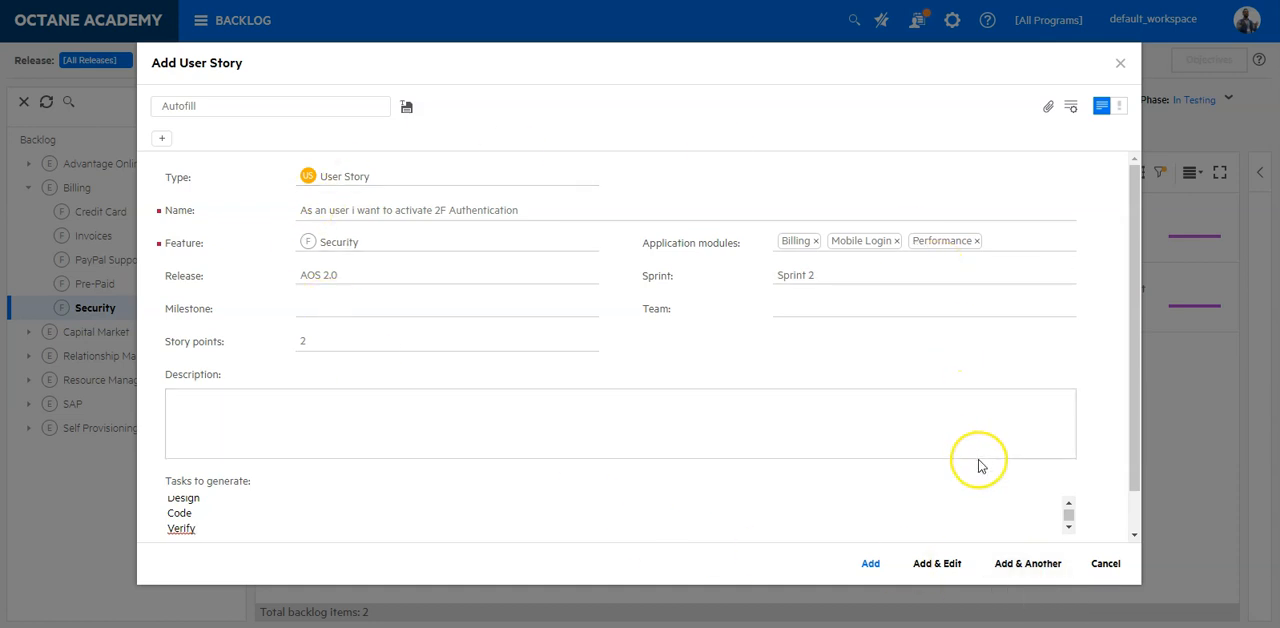
mouse_move(980, 460)
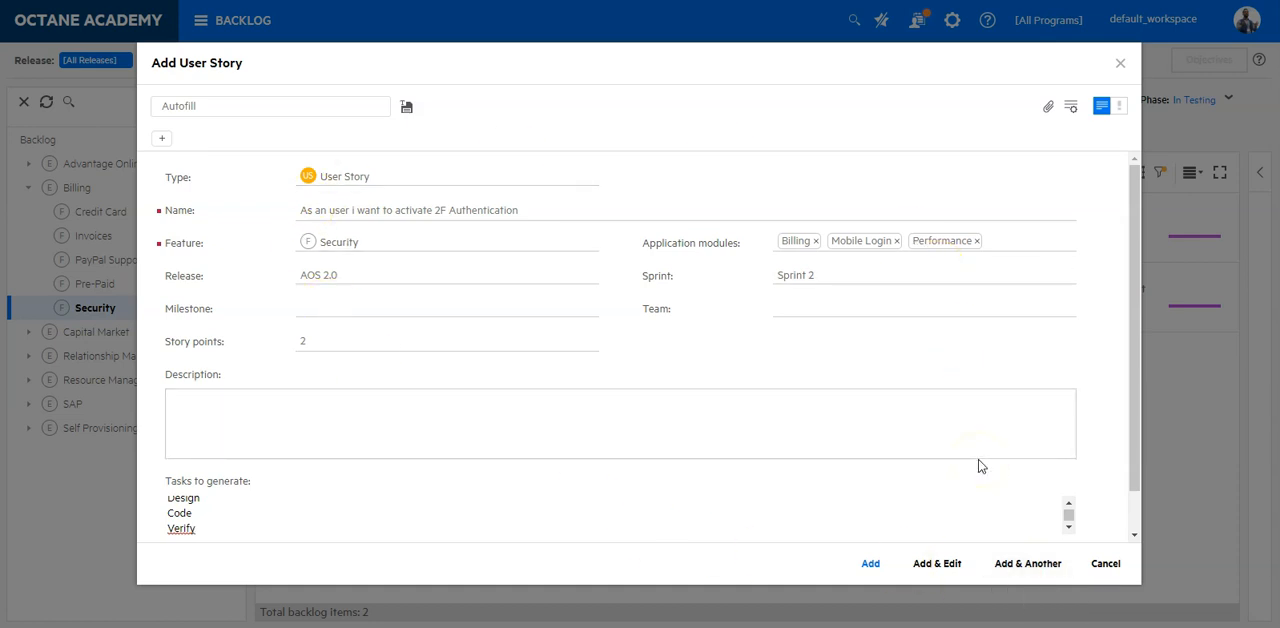
mouse_move(1104, 564)
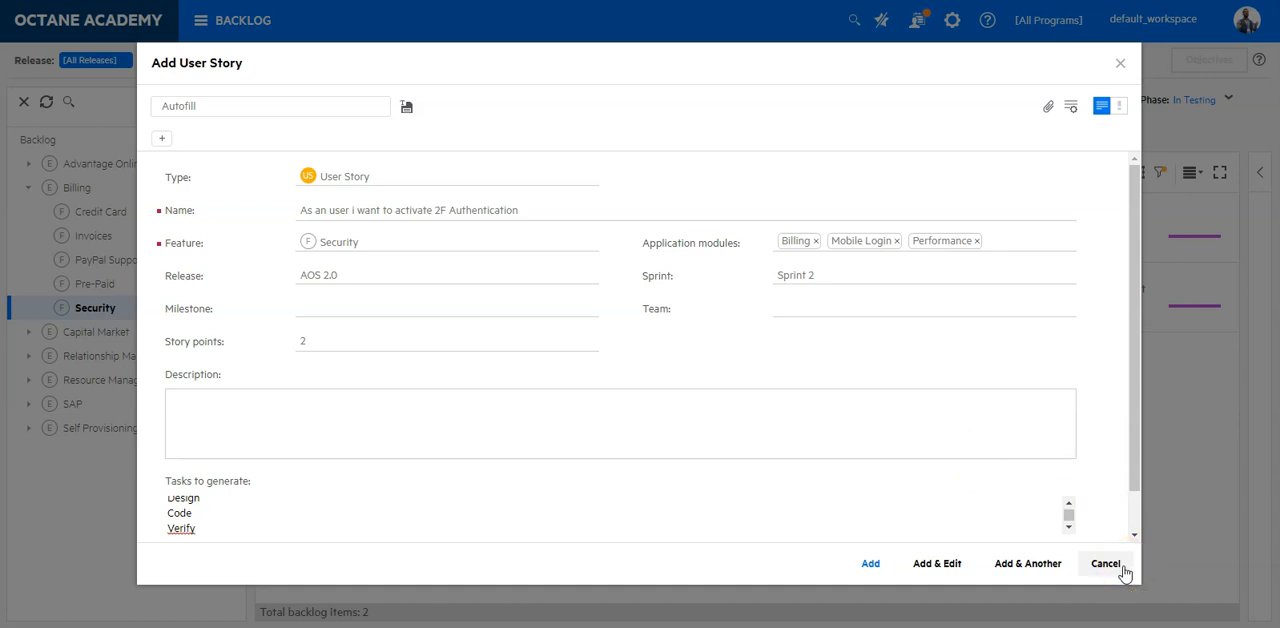
mouse_move(936, 564)
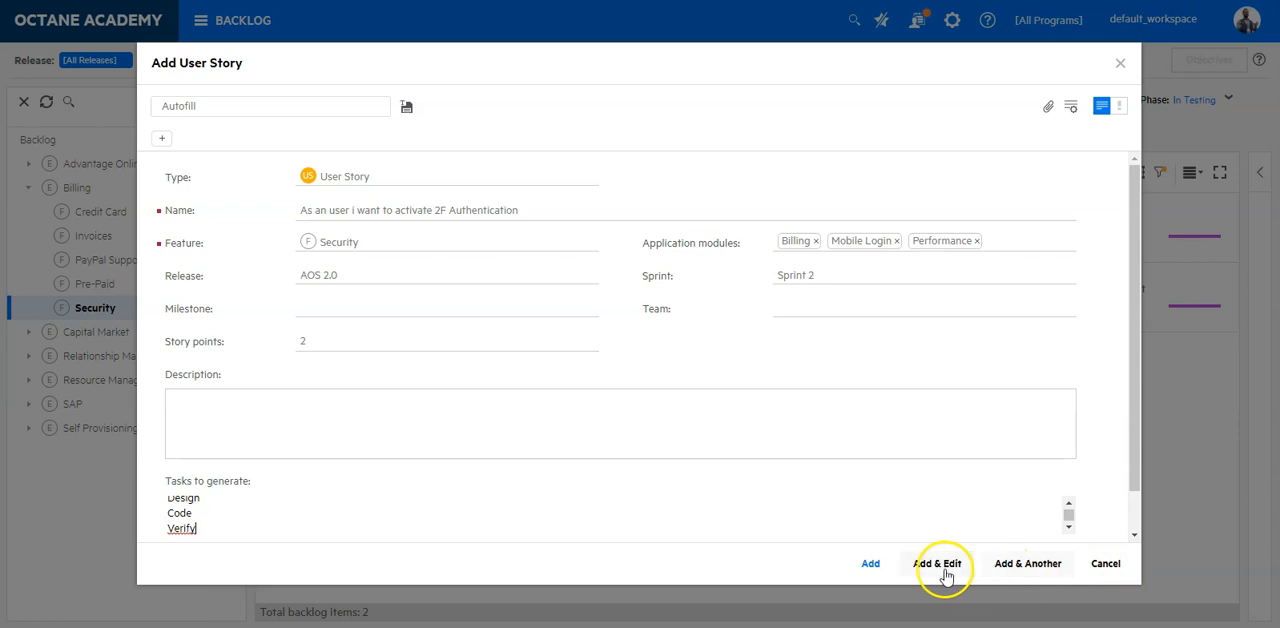
left_click(936, 564)
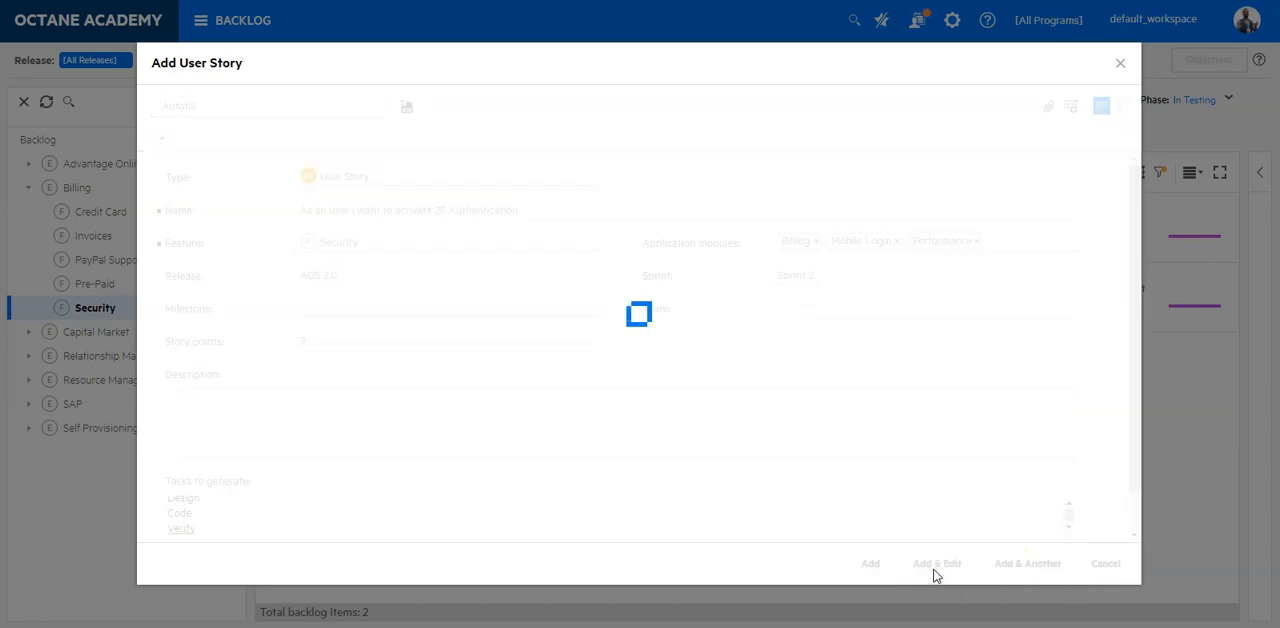
- Assign Joel as the story's owner and save the story's details
left_click(936, 564)
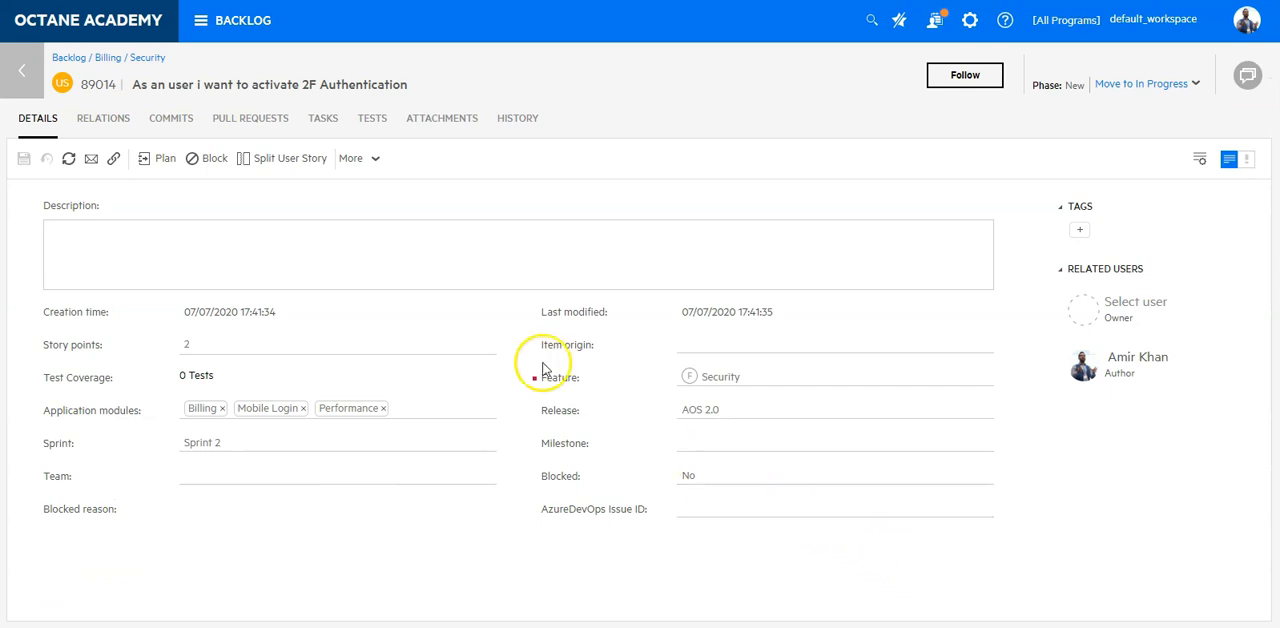
mouse_move(548, 234)
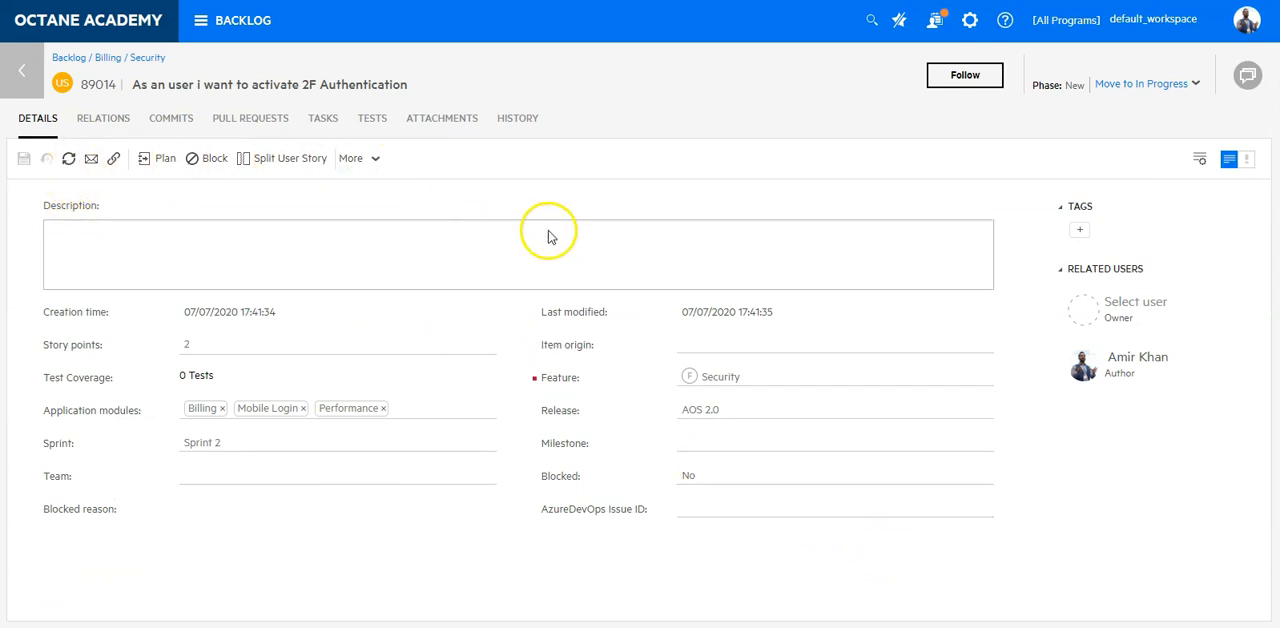
mouse_move(576, 252)
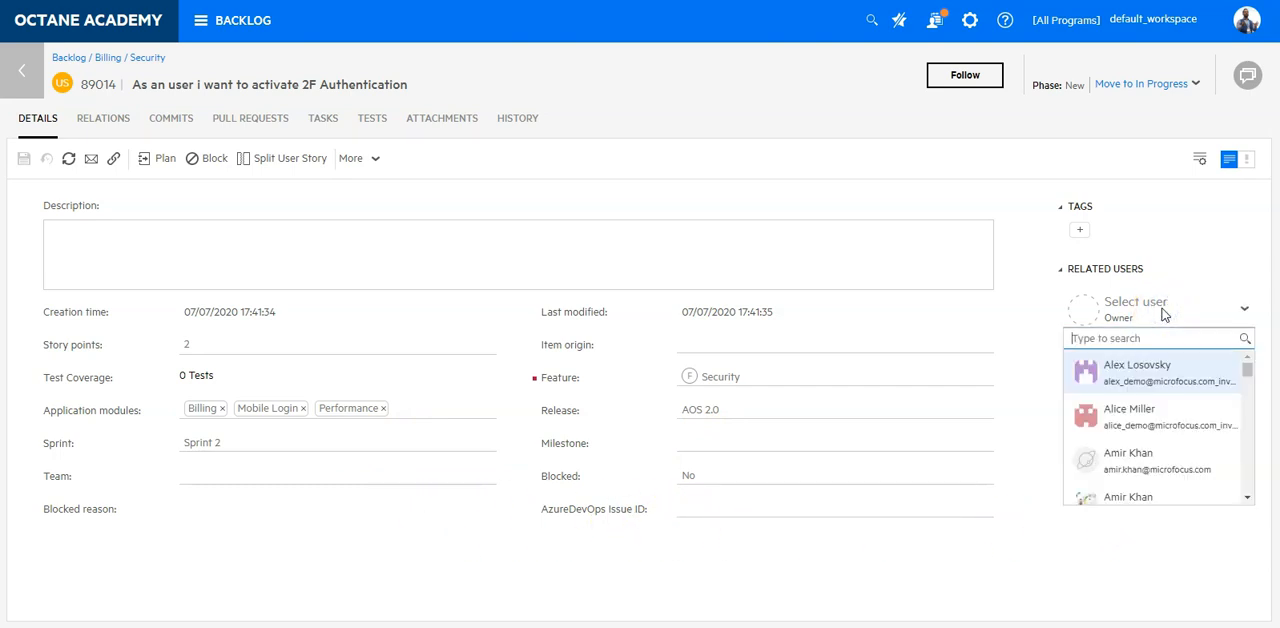
type("Joel")
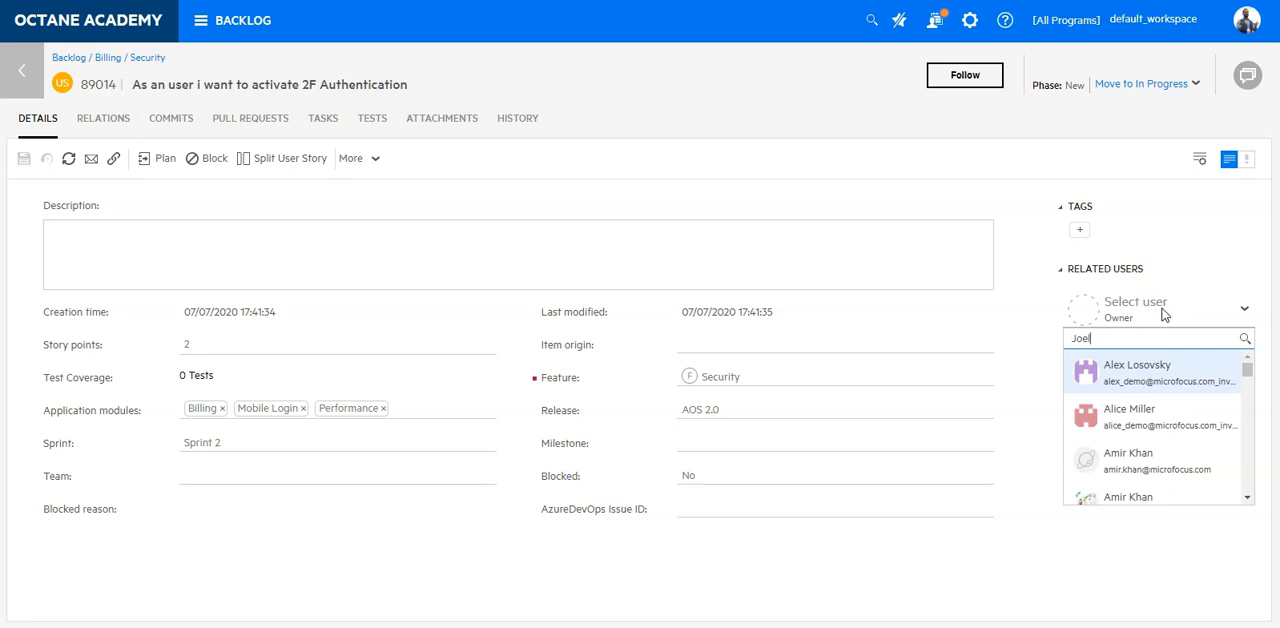
type("Joel")
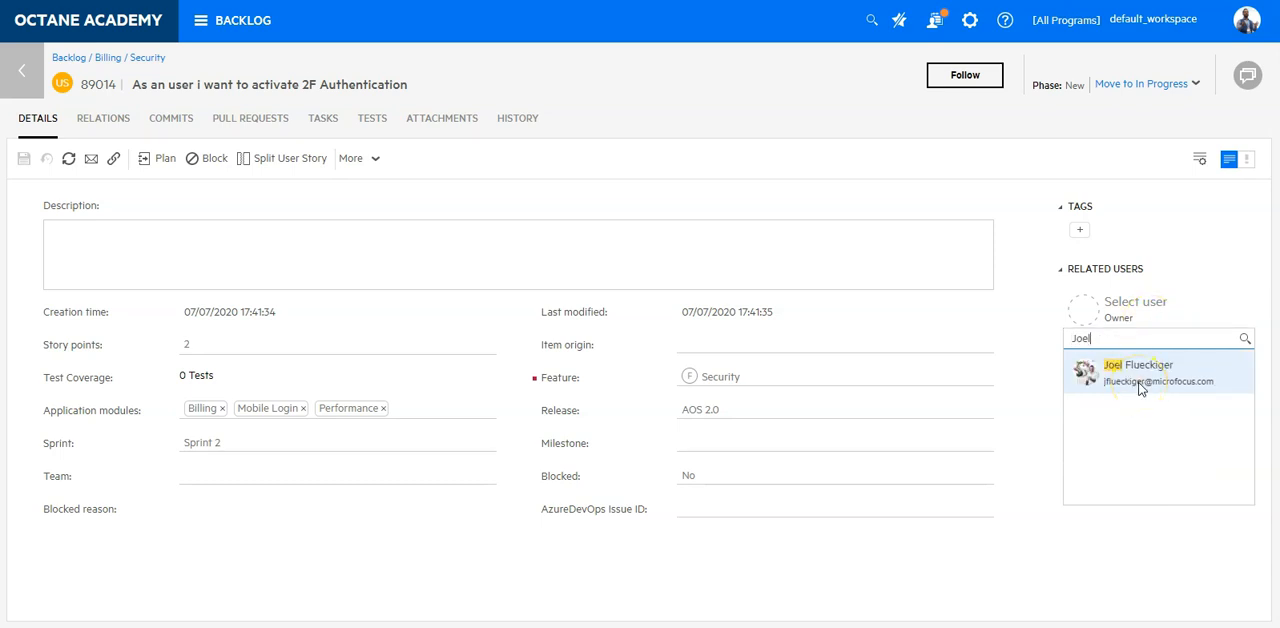
left_click(1138, 370)
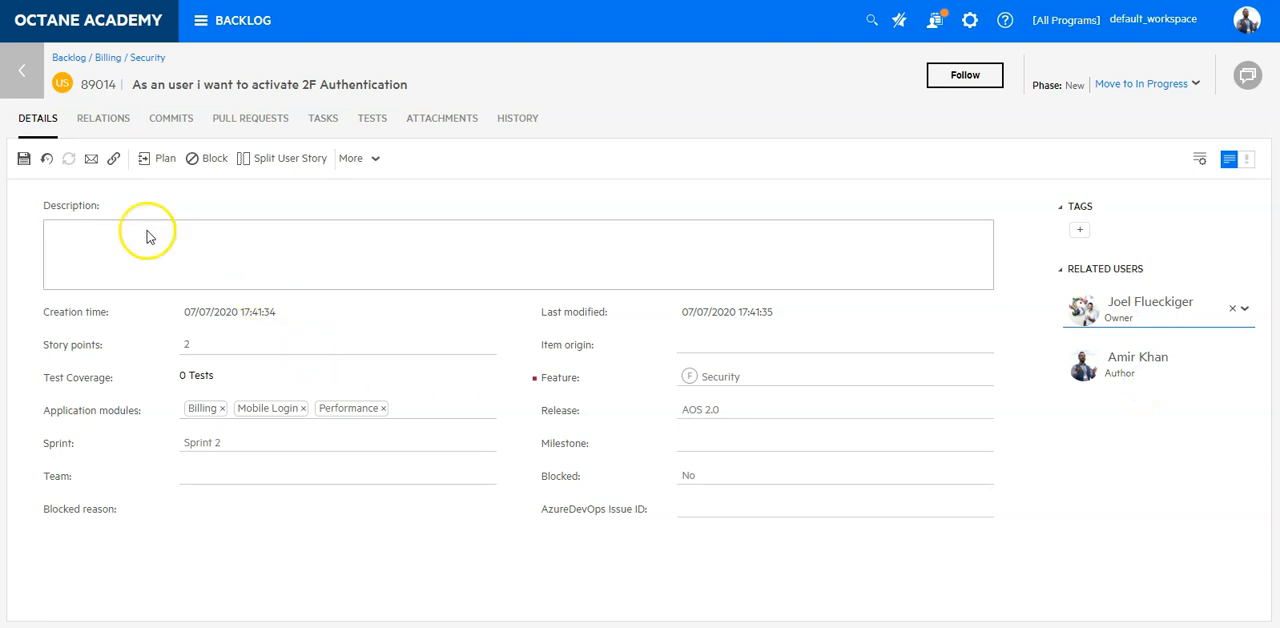
left_click(24, 158)
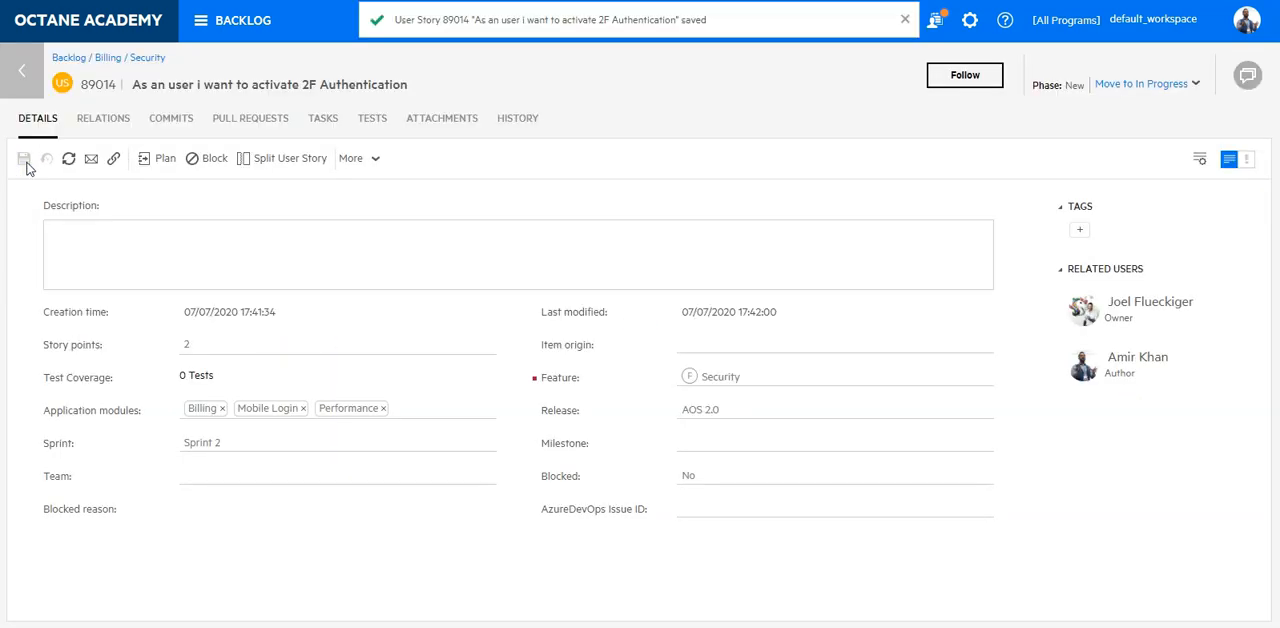
mouse_move(324, 118)
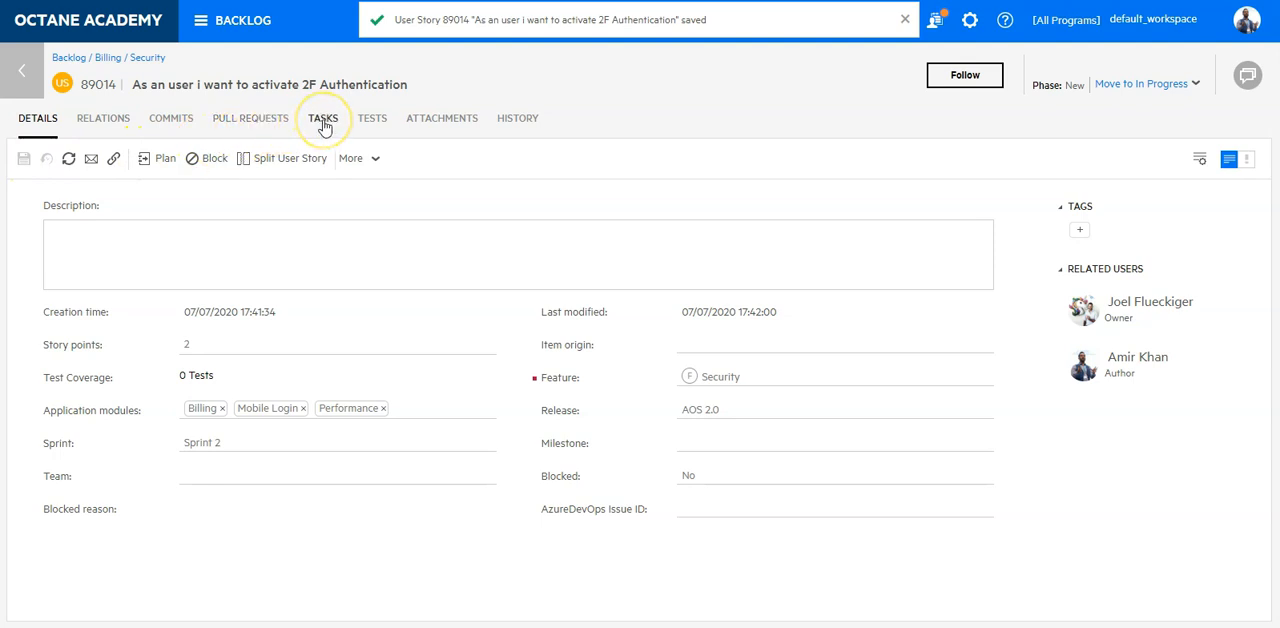
- On the story's Tasks board, give the Design task an owner and 2 remaining hours
left_click(904, 20)
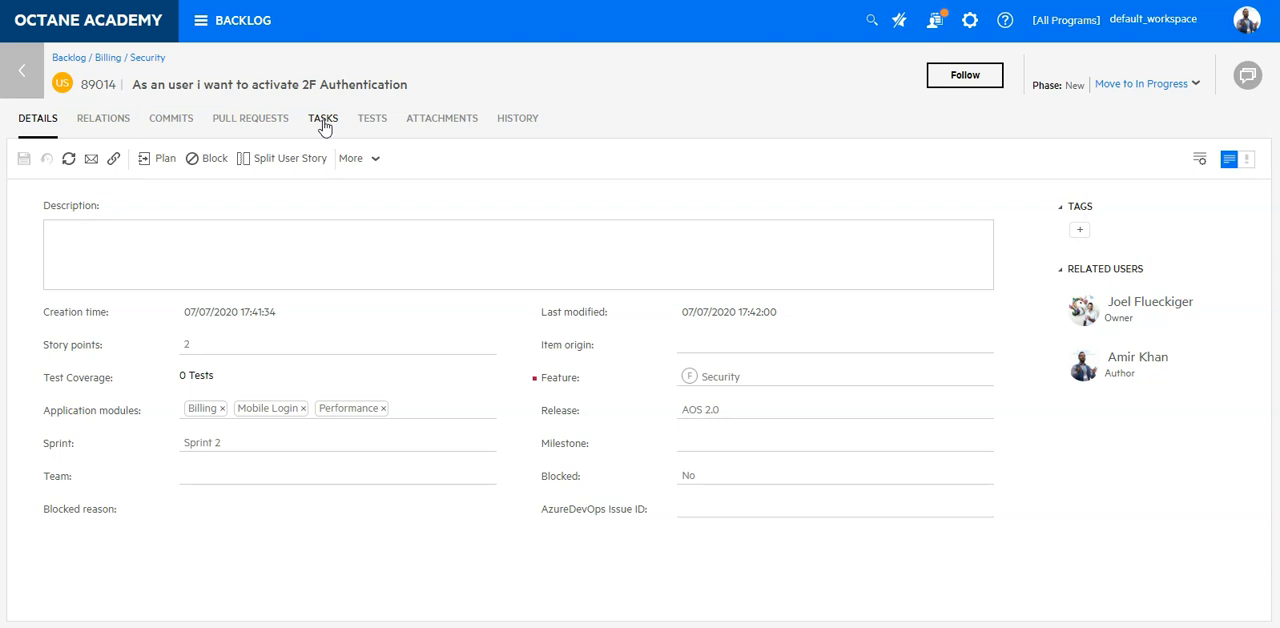
left_click(324, 118)
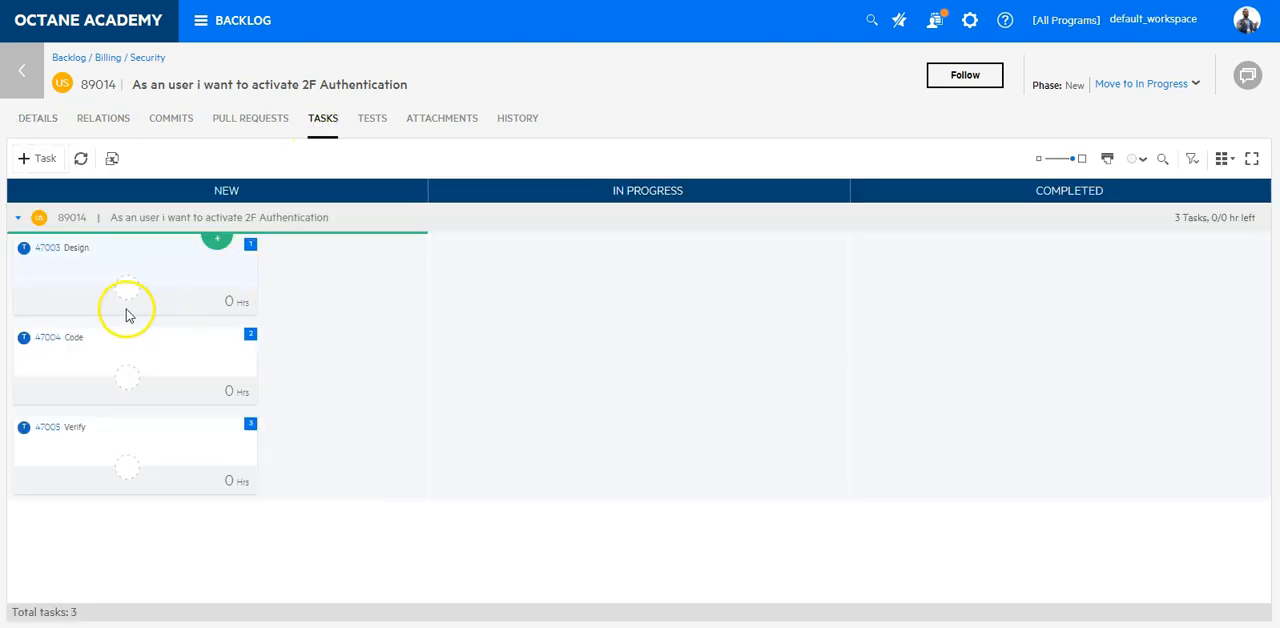
mouse_move(140, 290)
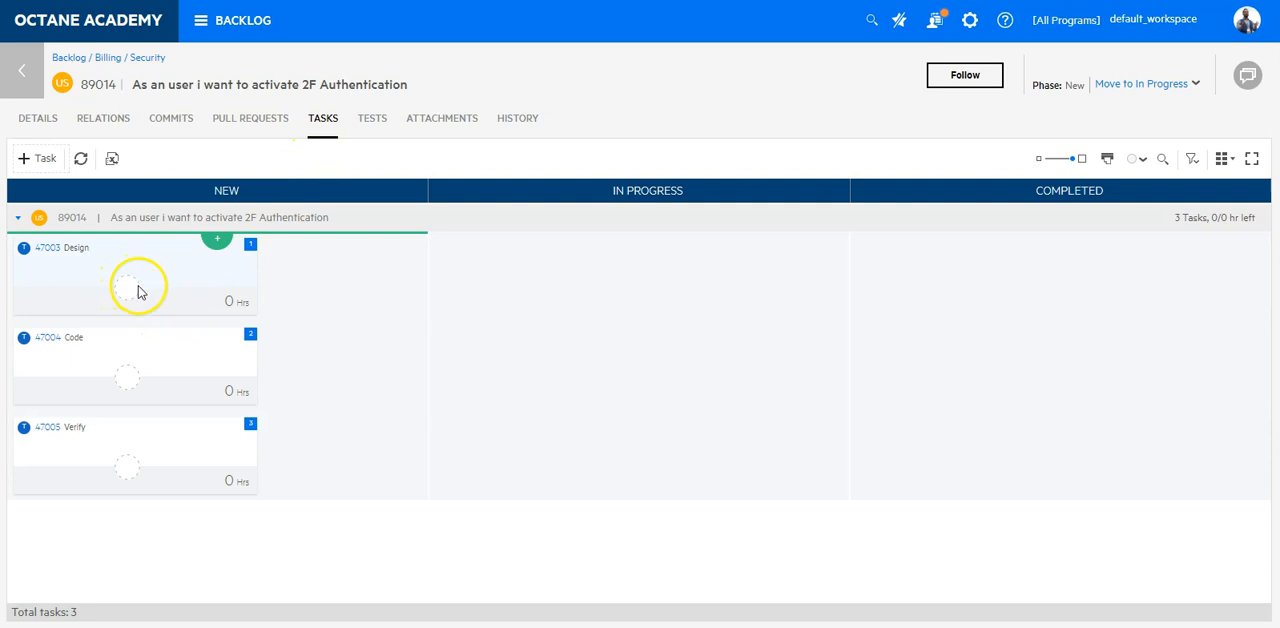
left_click(136, 276)
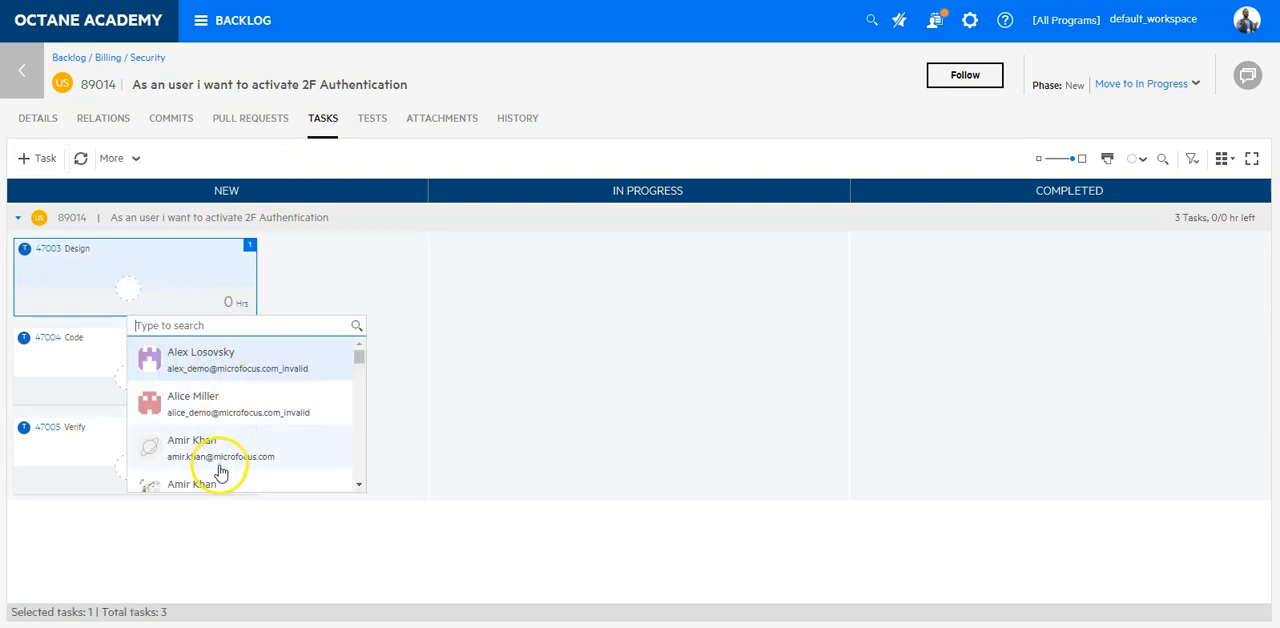
left_click(220, 448)
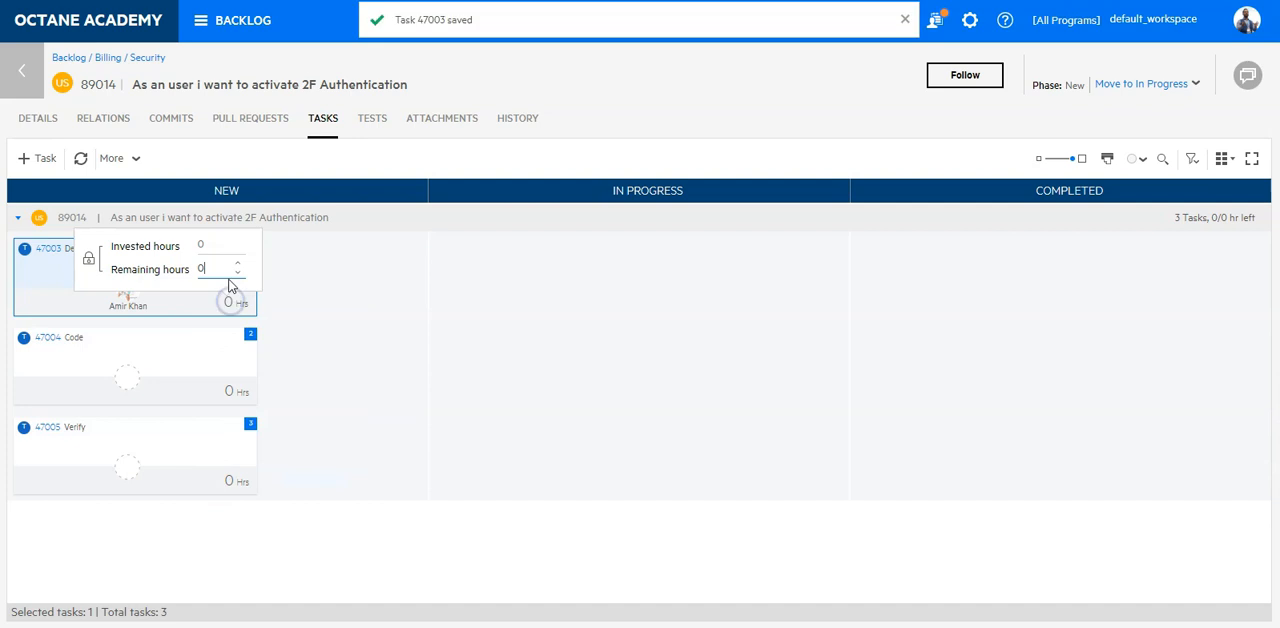
type("2")
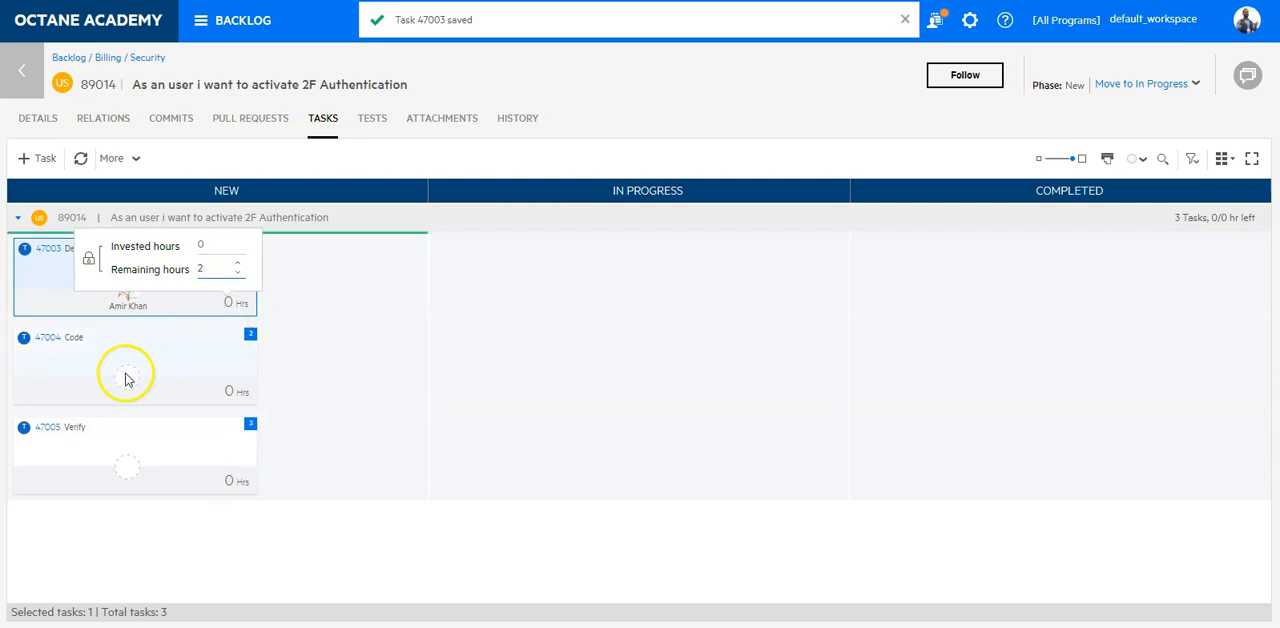
- Assign Joel as owner of the Code and Verify tasks with 2 remaining hours each
left_click(128, 378)
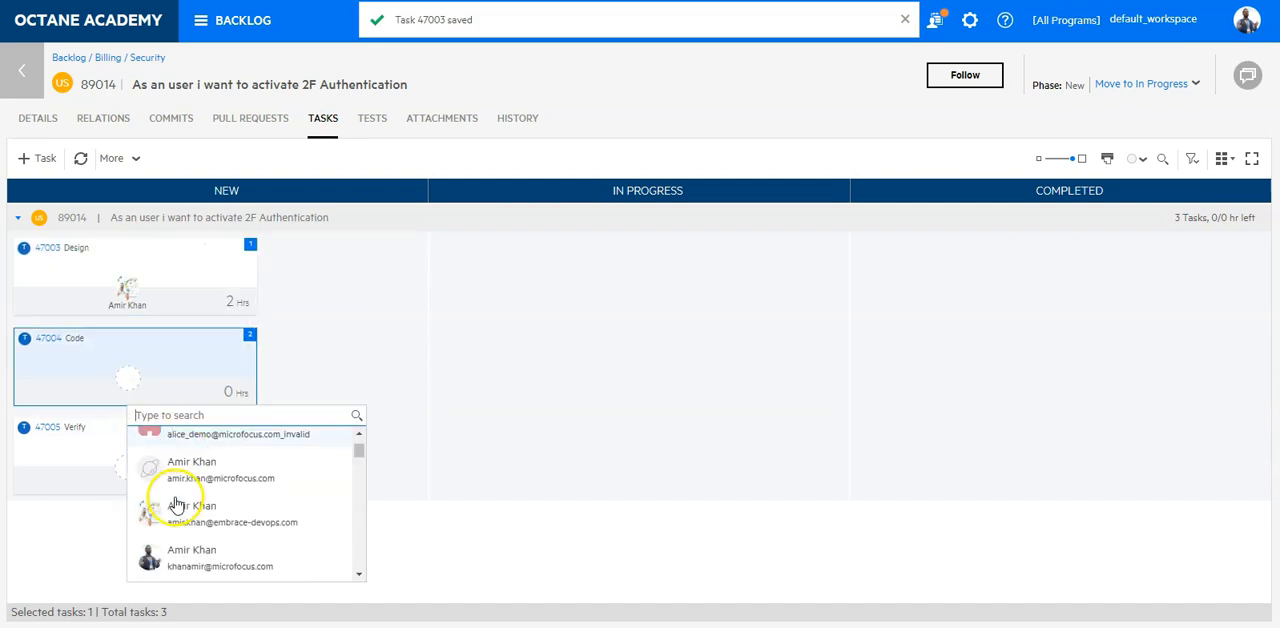
scroll("down", 3)
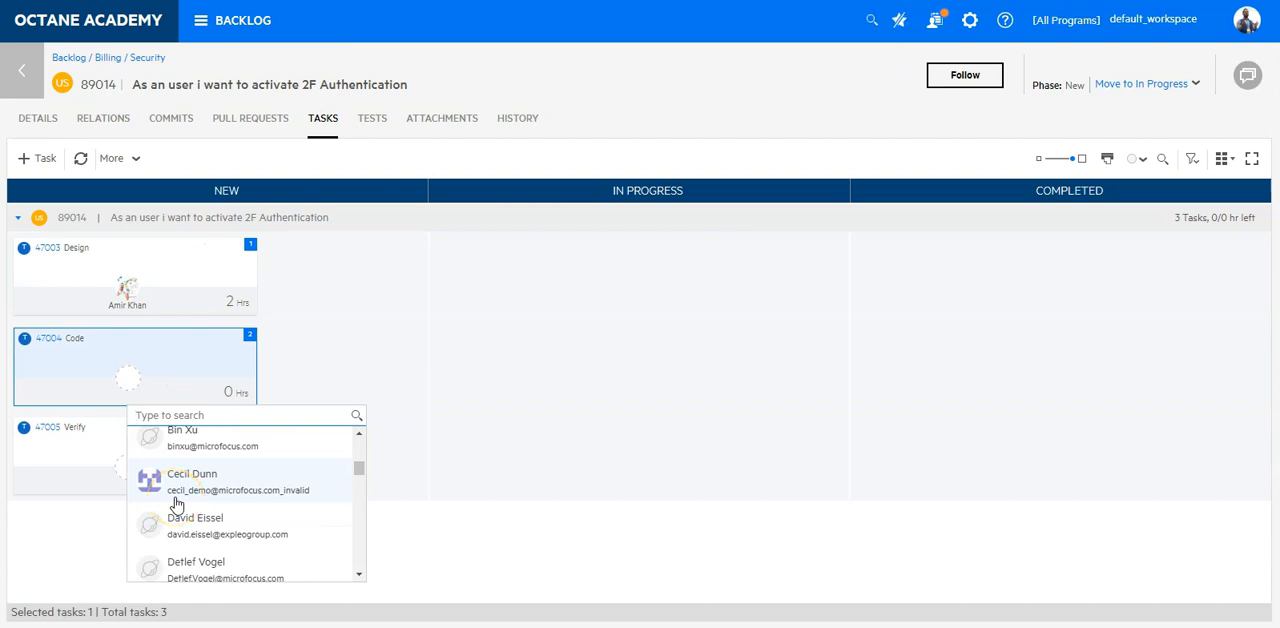
type("Joel")
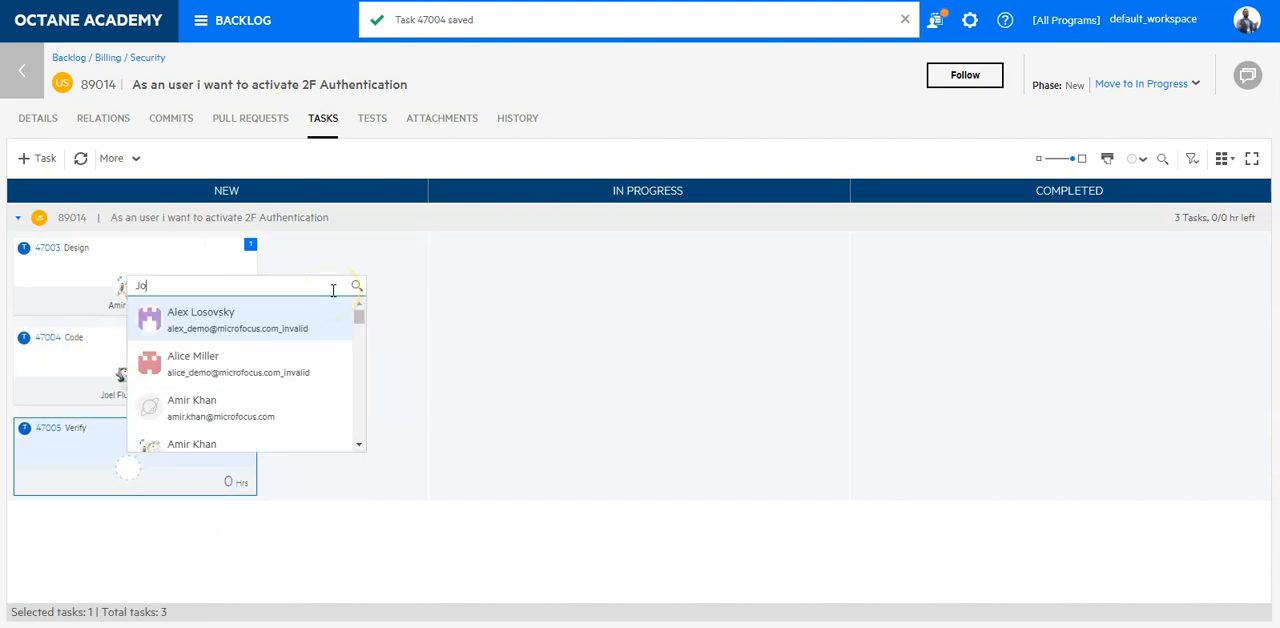
type("o")
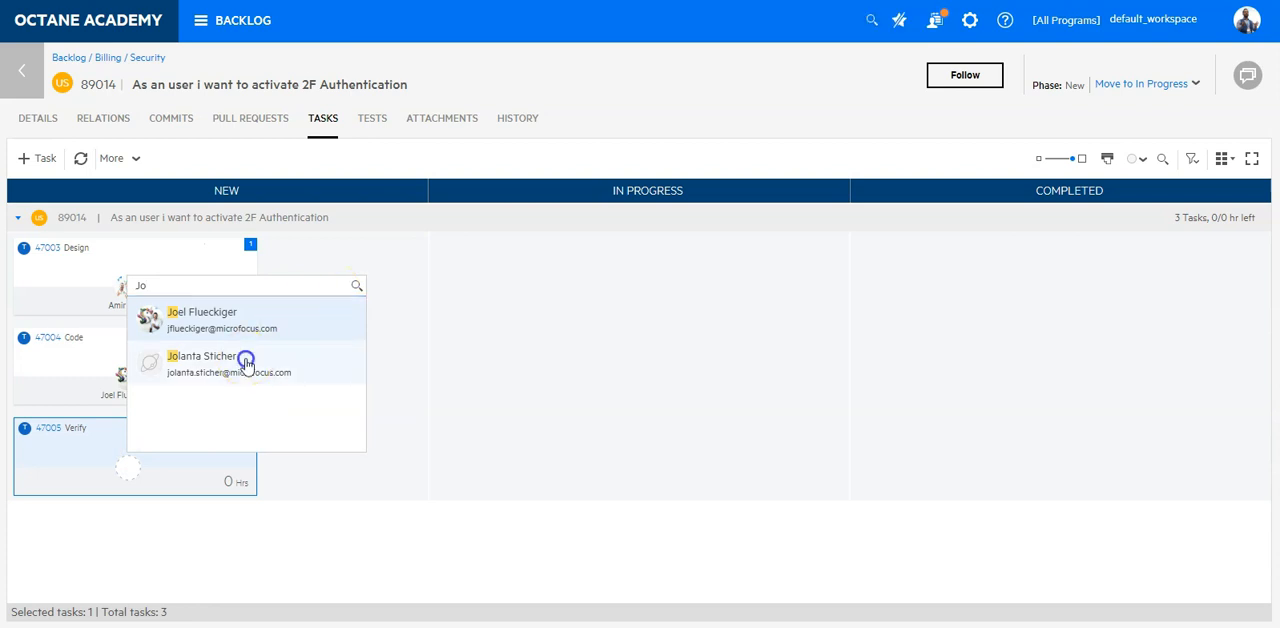
left_click(228, 362)
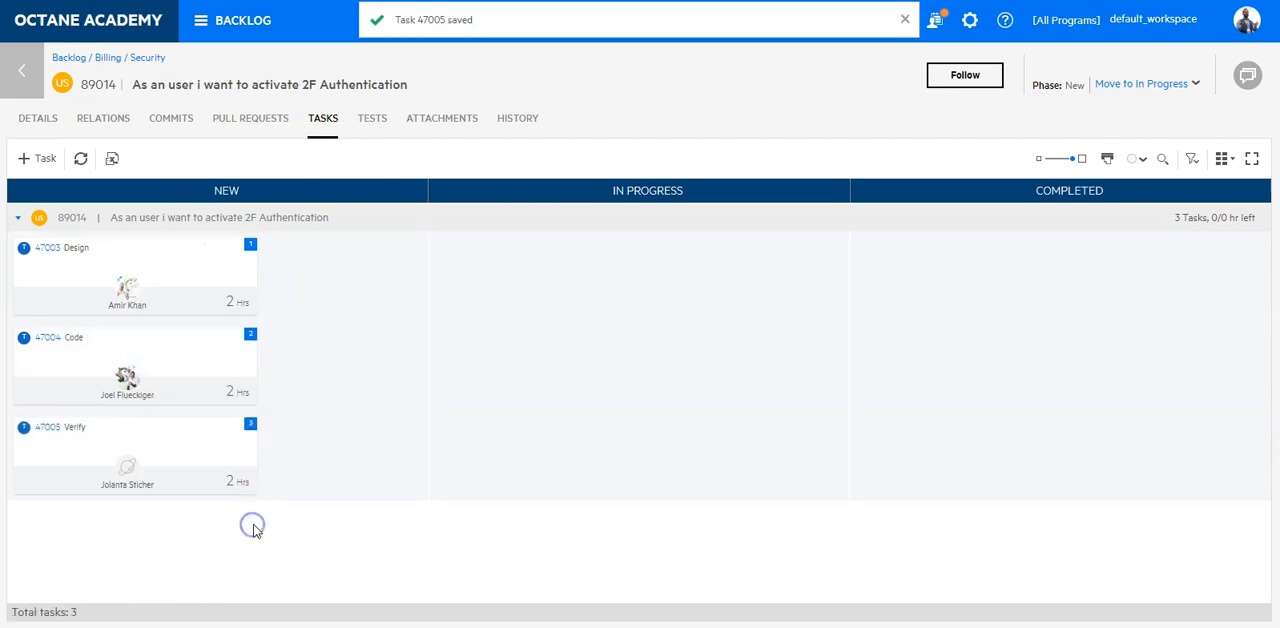
mouse_move(184, 544)
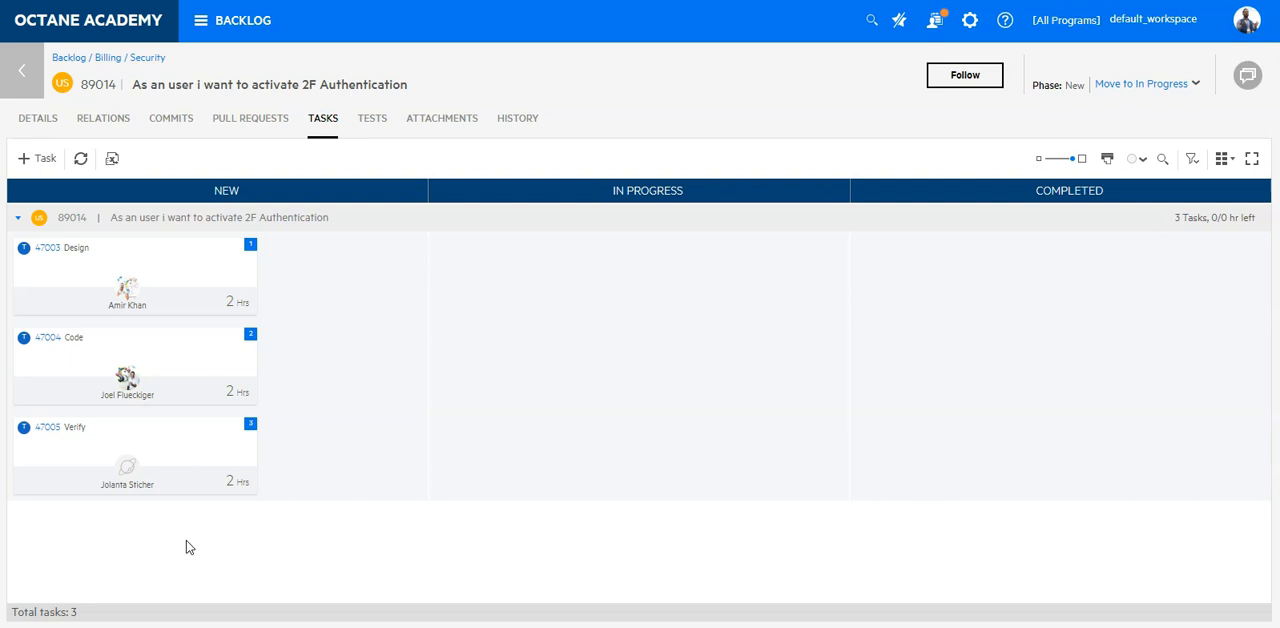
- Return via the story's Details and Comments panel to the Security feature's Backlog Items list
left_click(36, 118)
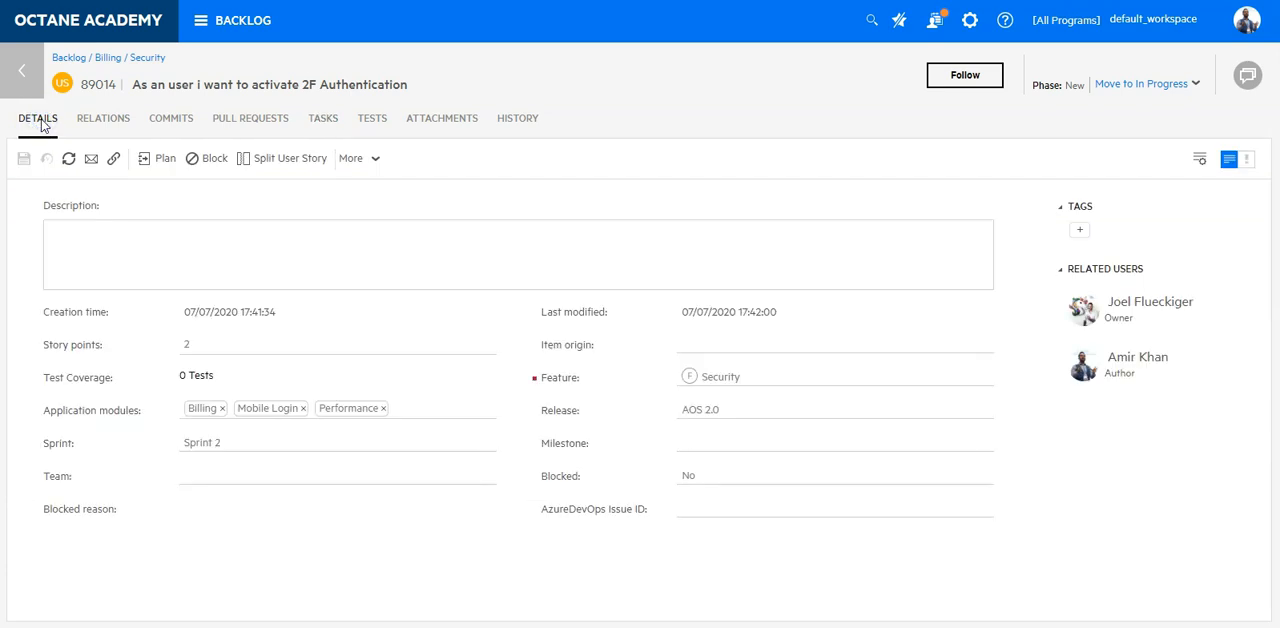
mouse_move(1248, 76)
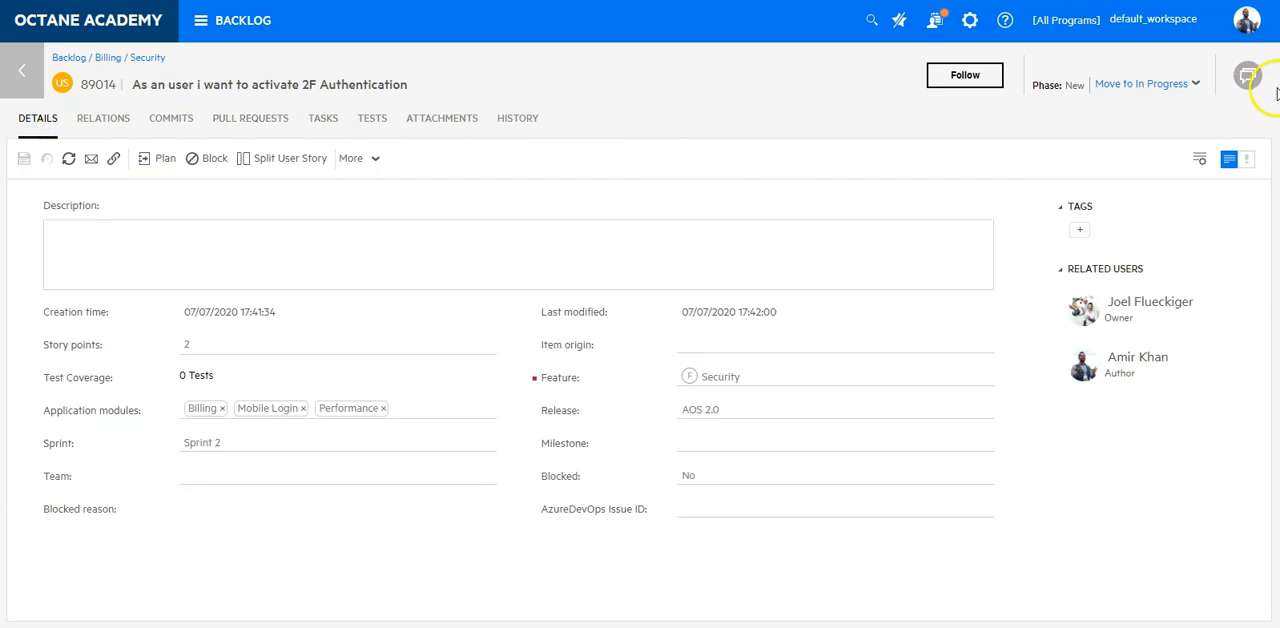
left_click(1248, 76)
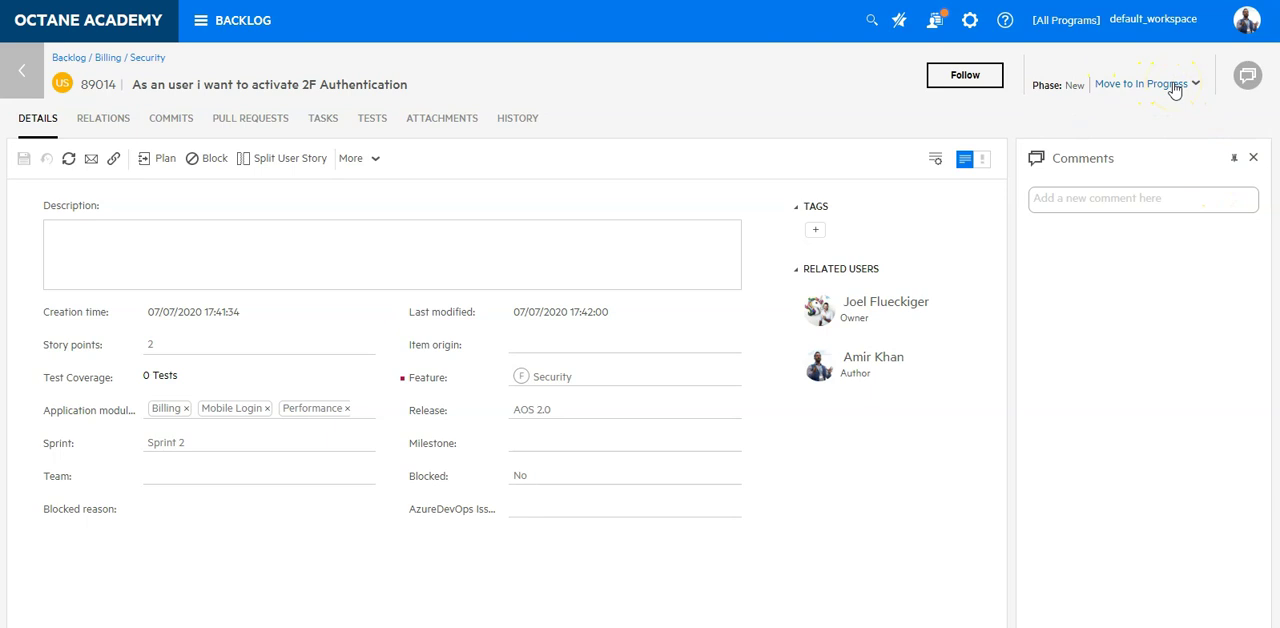
left_click(1252, 158)
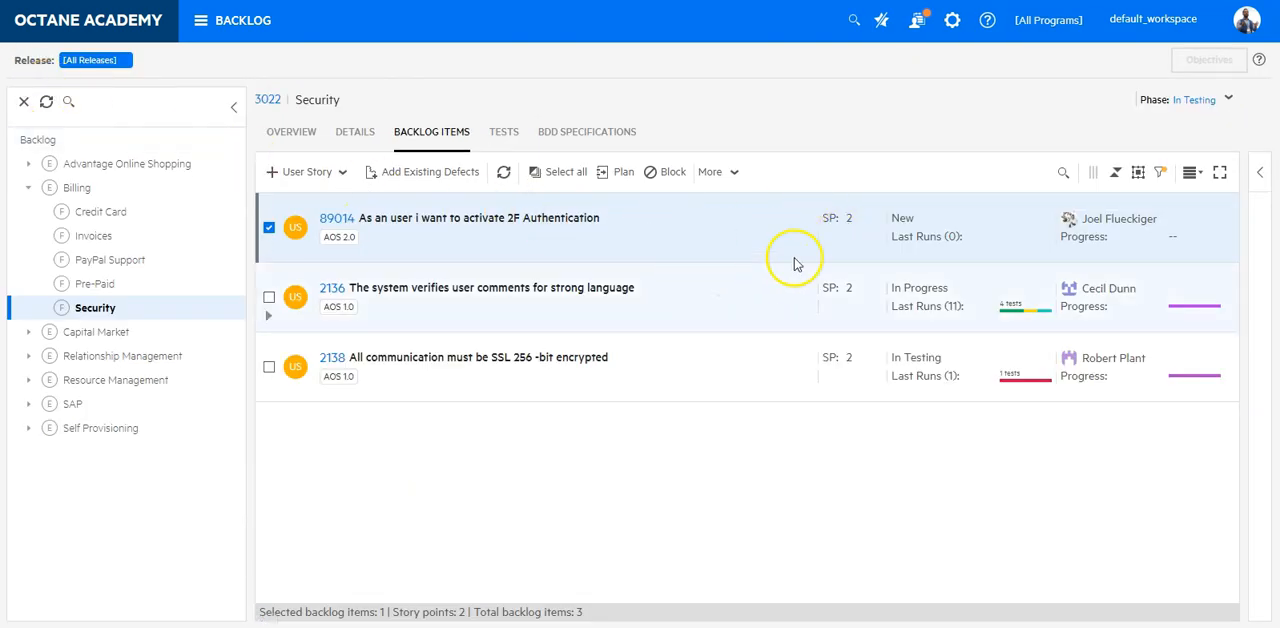
mouse_move(1180, 238)
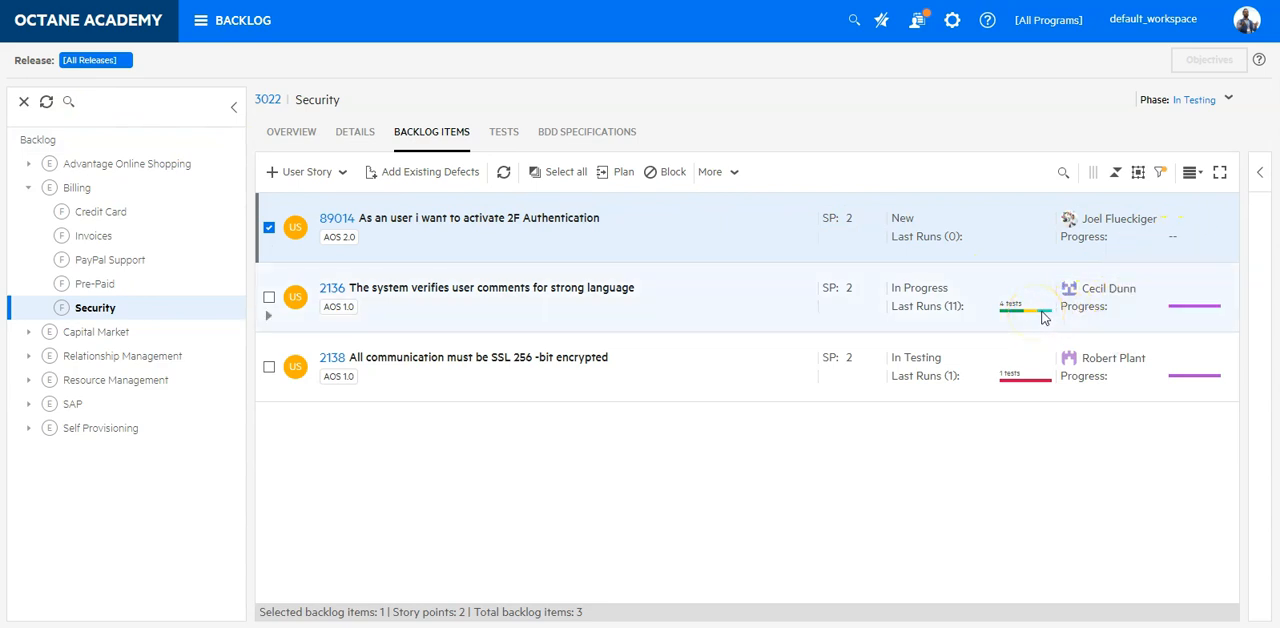
mouse_move(1194, 308)
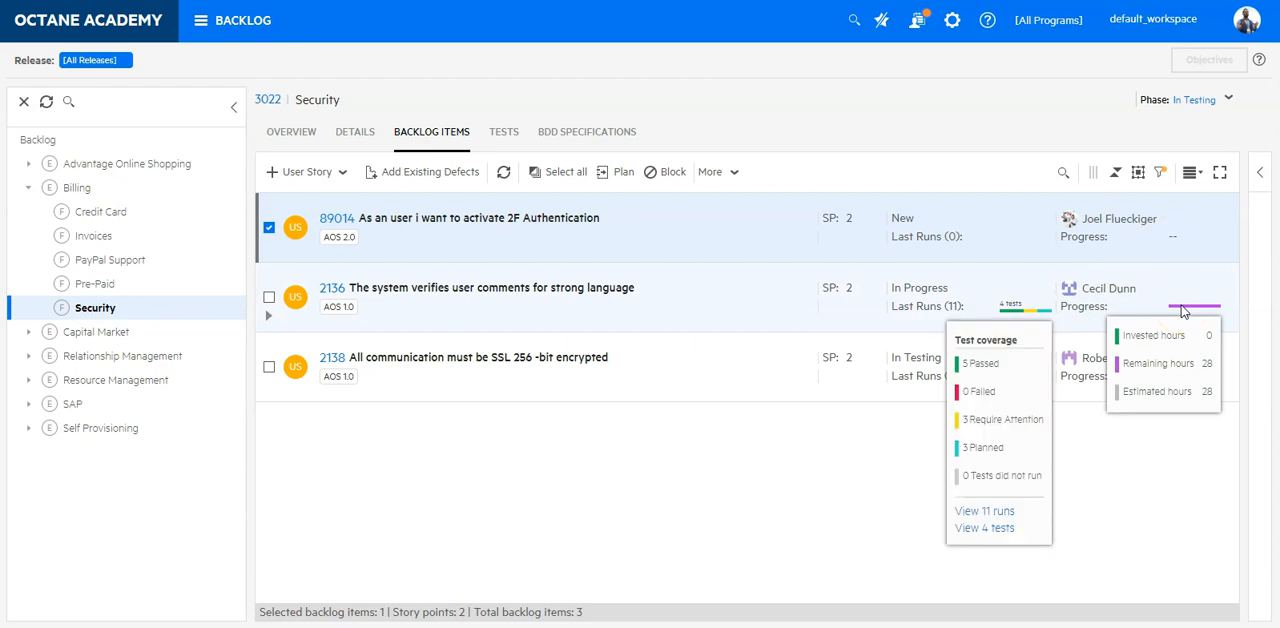
mouse_move(1120, 278)
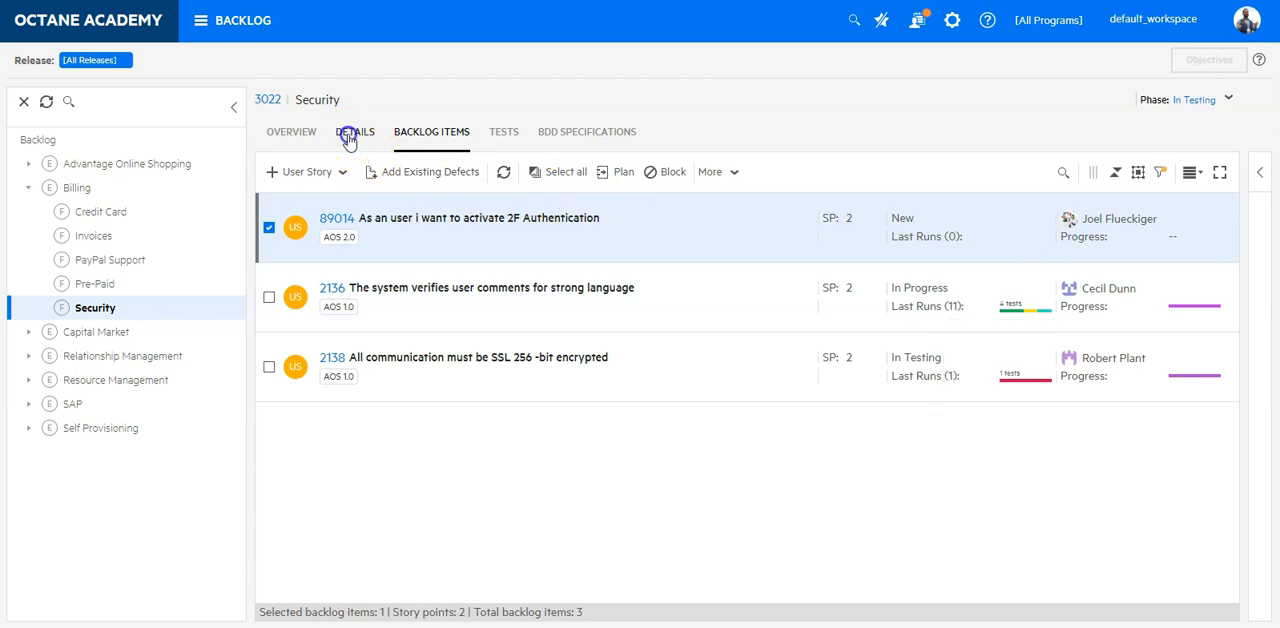
- Show the Security feature's Details with its story points, release and WSJF values
left_click(356, 132)
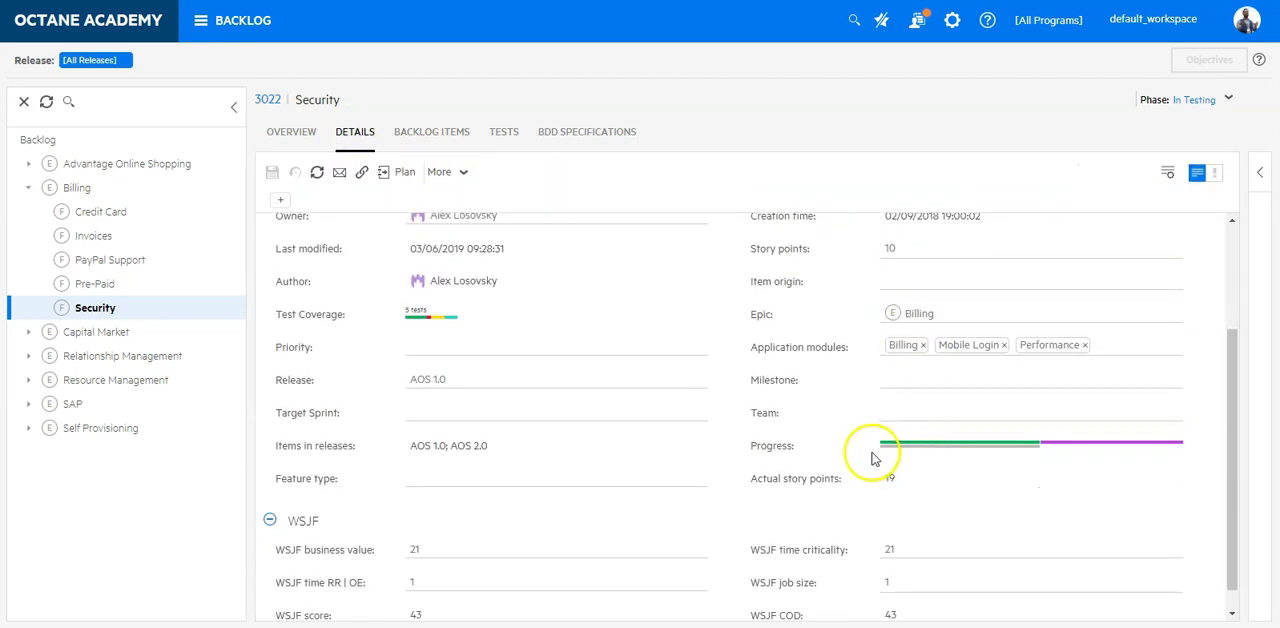
mouse_move(910, 452)
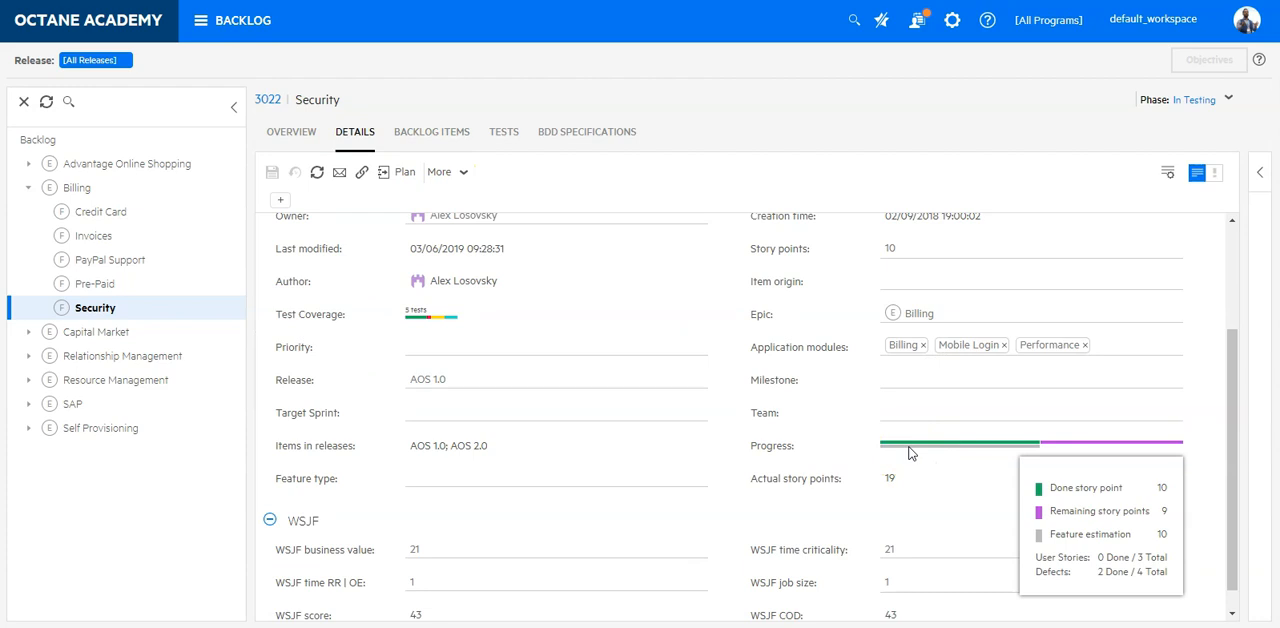